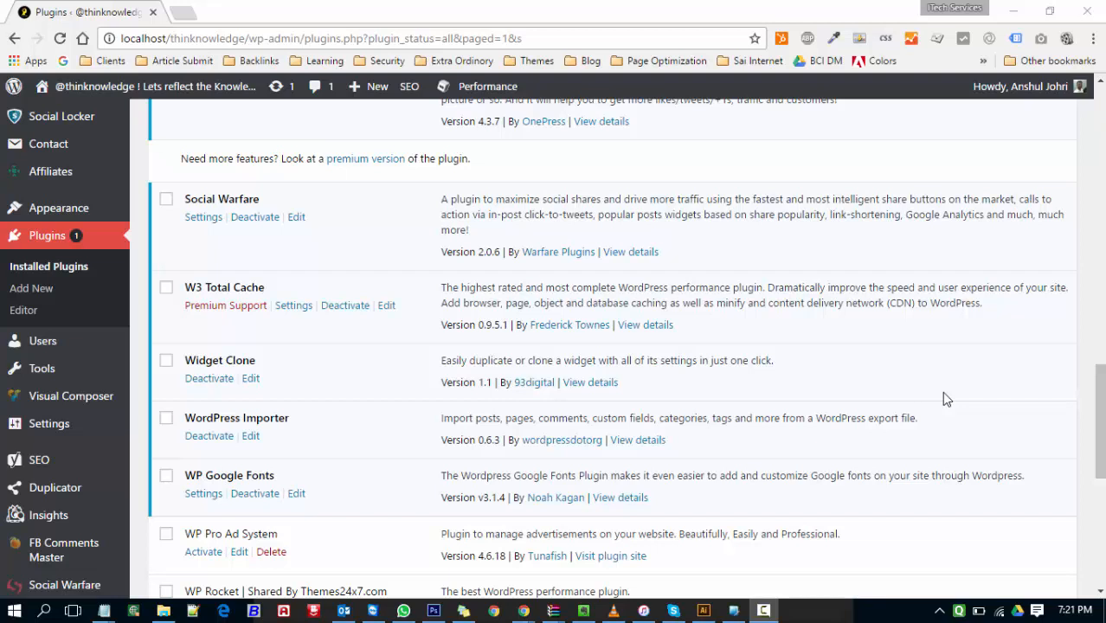
pyautogui.moveTo(169, 299)
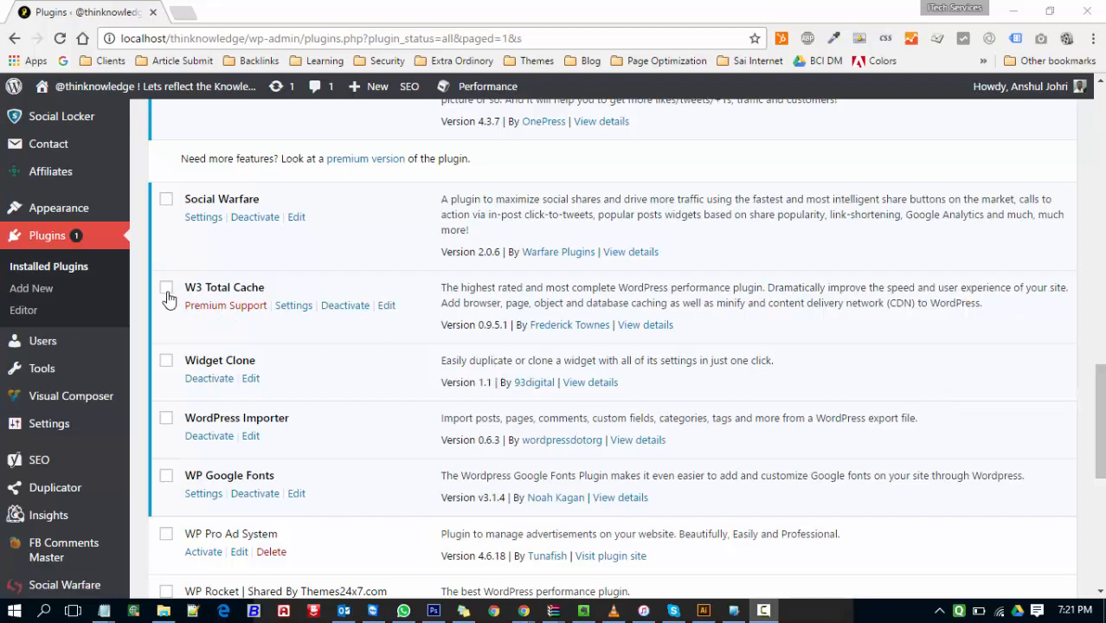
# Tick the W3 Total Cache plugin checkbox in the installed plugins list
pyautogui.click(166, 287)
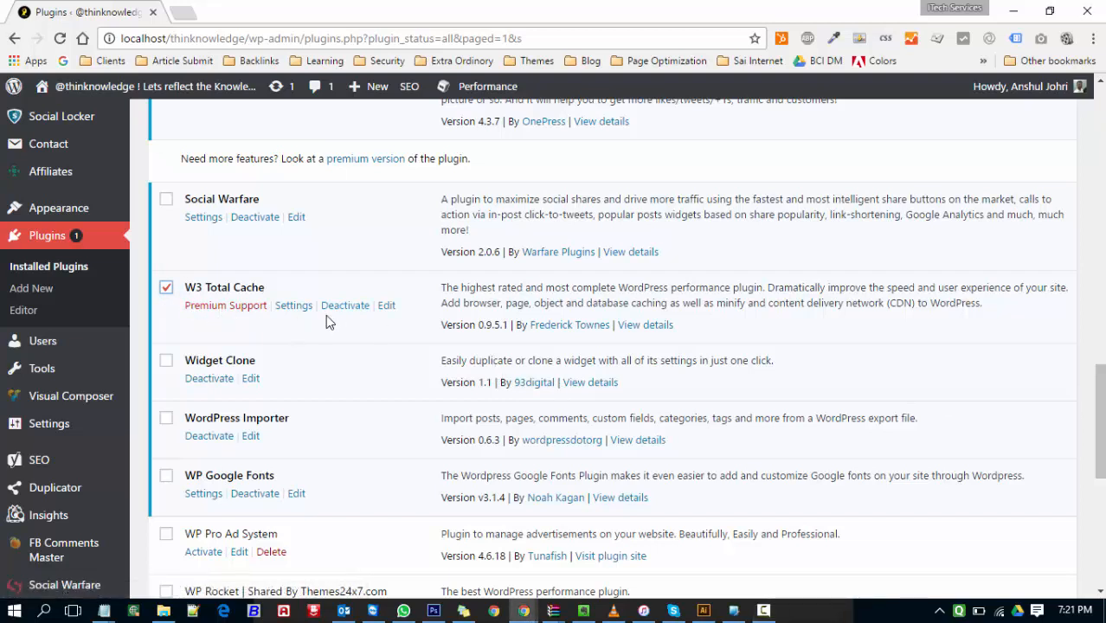
pyautogui.scroll(-3)
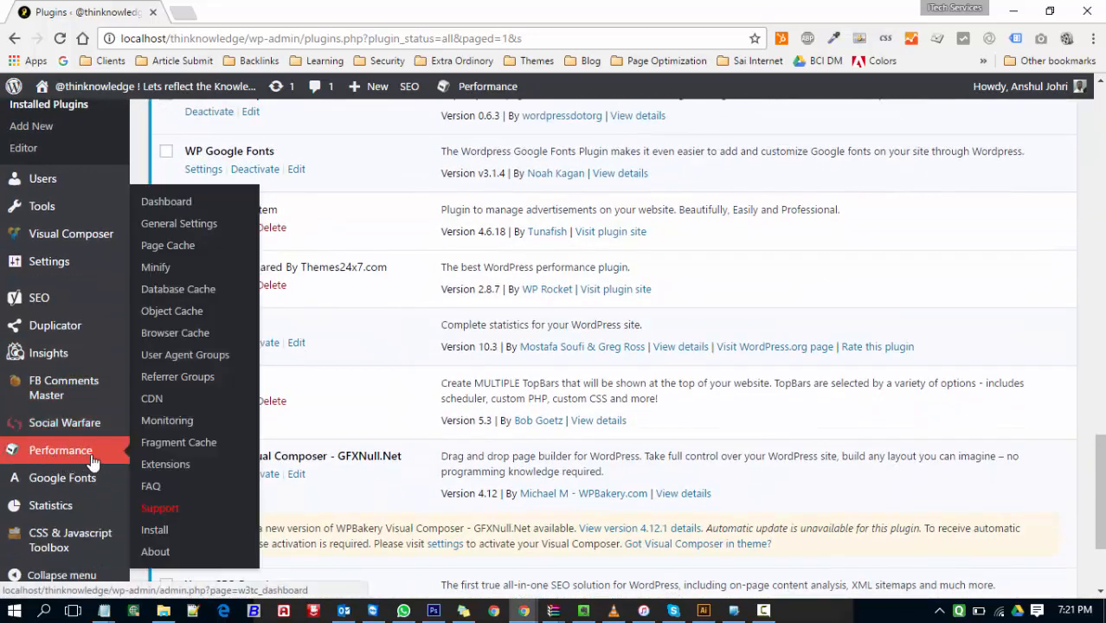
pyautogui.moveTo(55, 460)
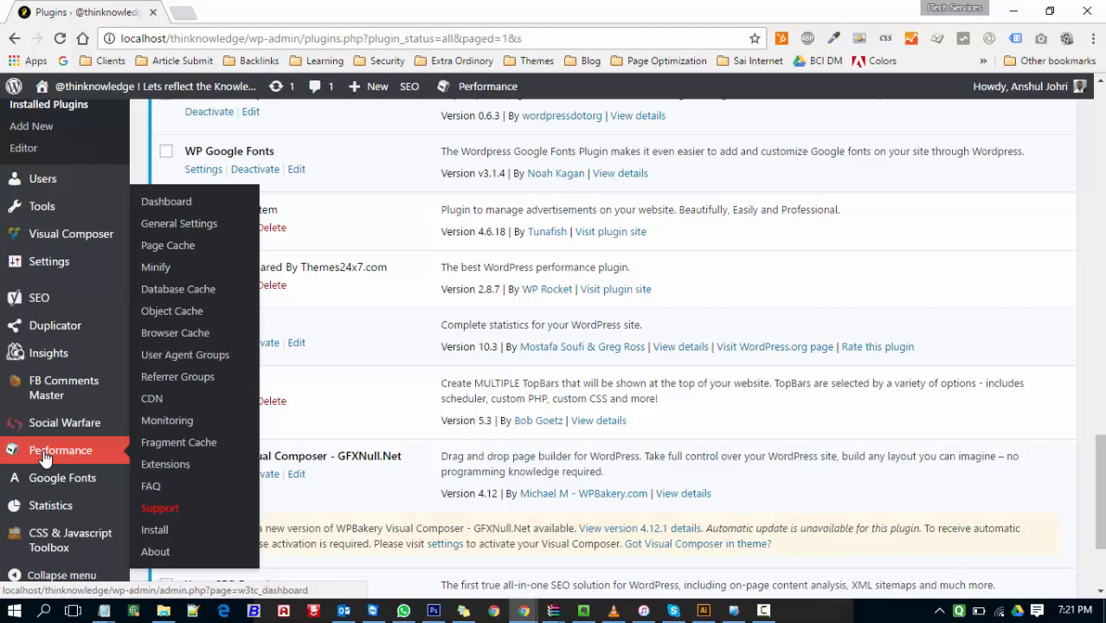
pyautogui.moveTo(98, 461)
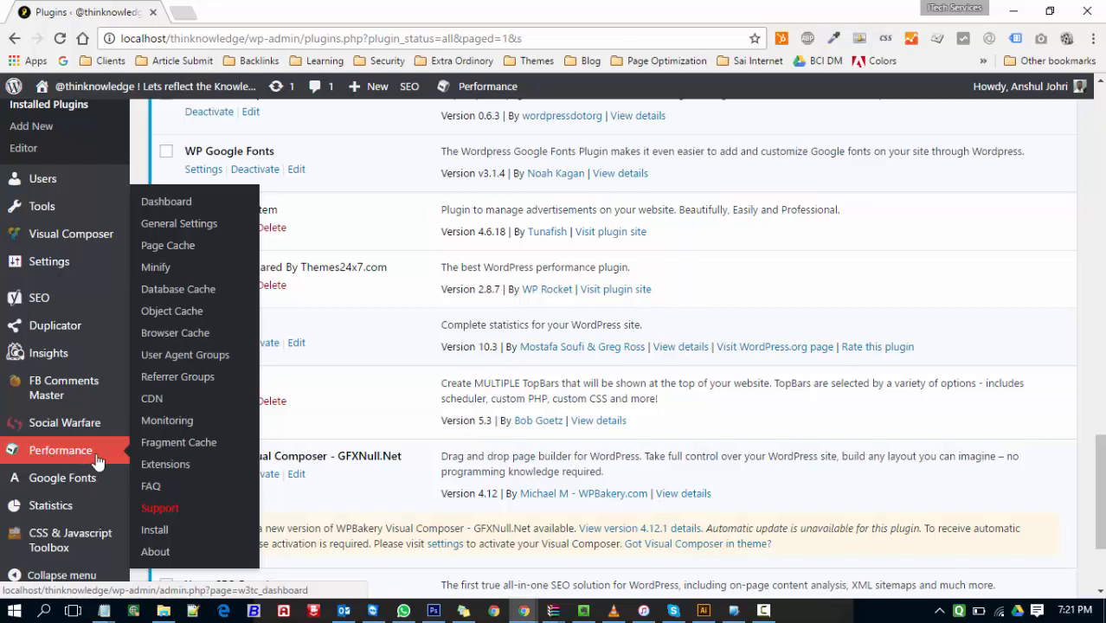
pyautogui.moveTo(164, 464)
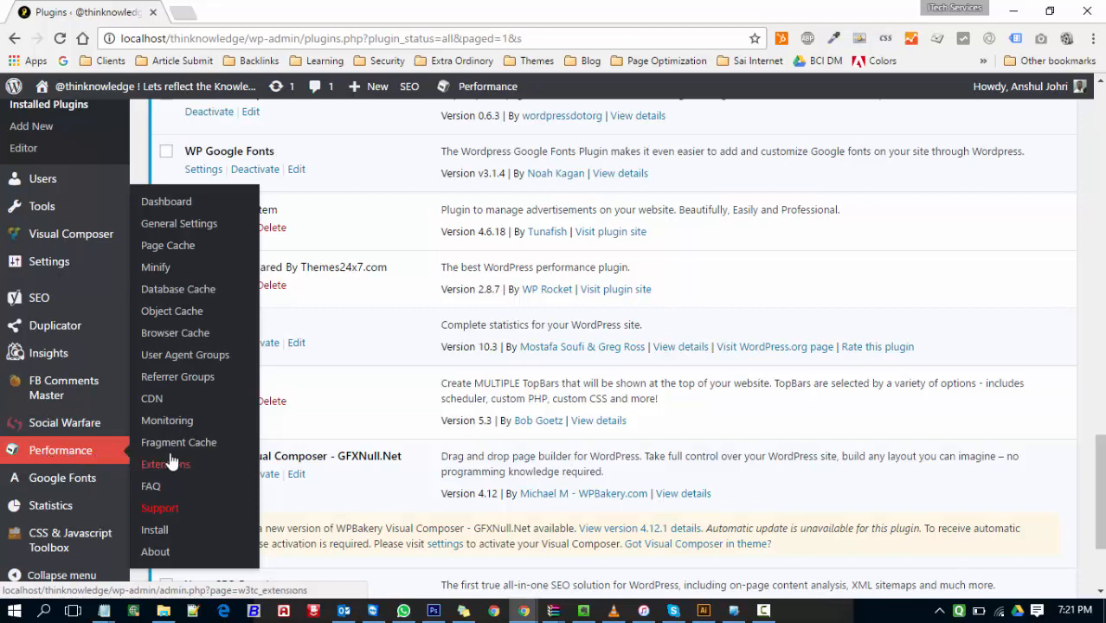
pyautogui.moveTo(166, 202)
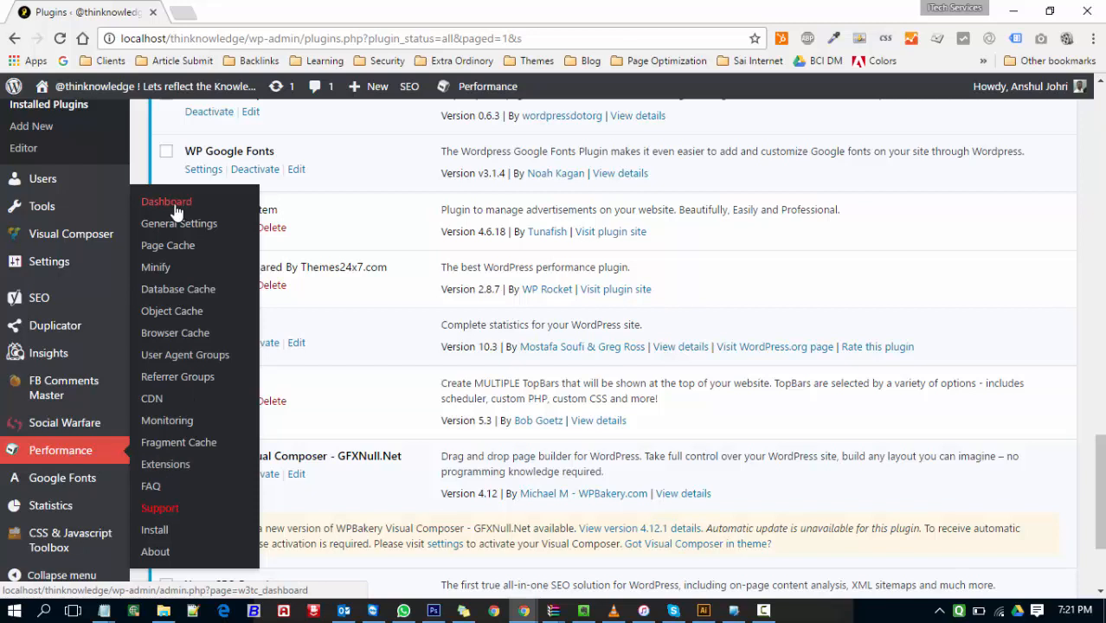
# Open the W3 Total Cache Dashboard and browse its premium services, statistics and page speed panels
pyautogui.click(166, 201)
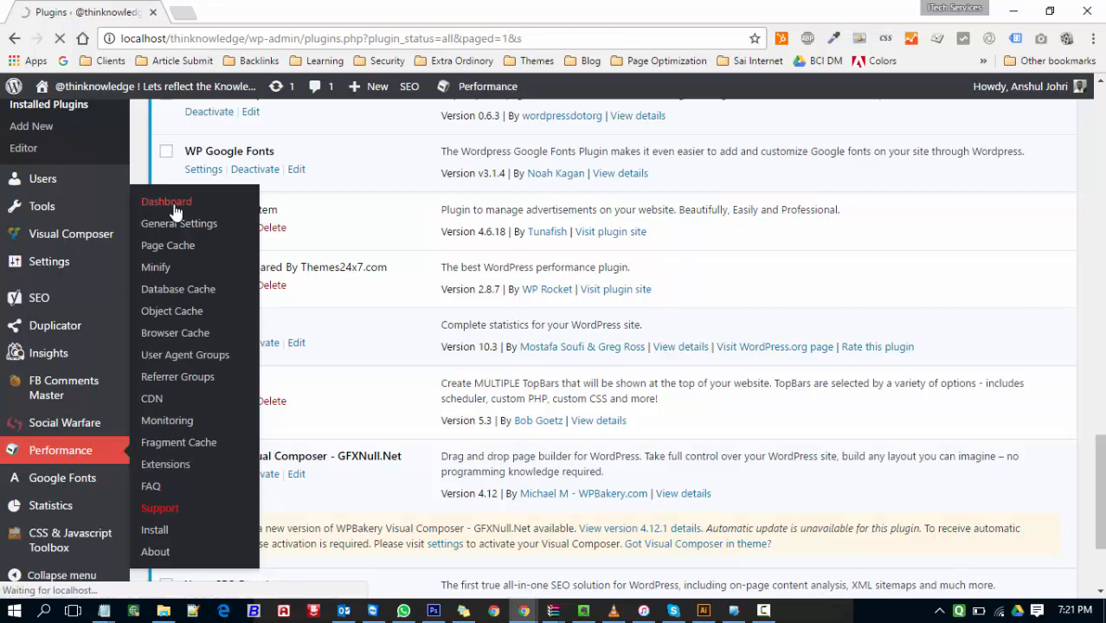
pyautogui.click(166, 201)
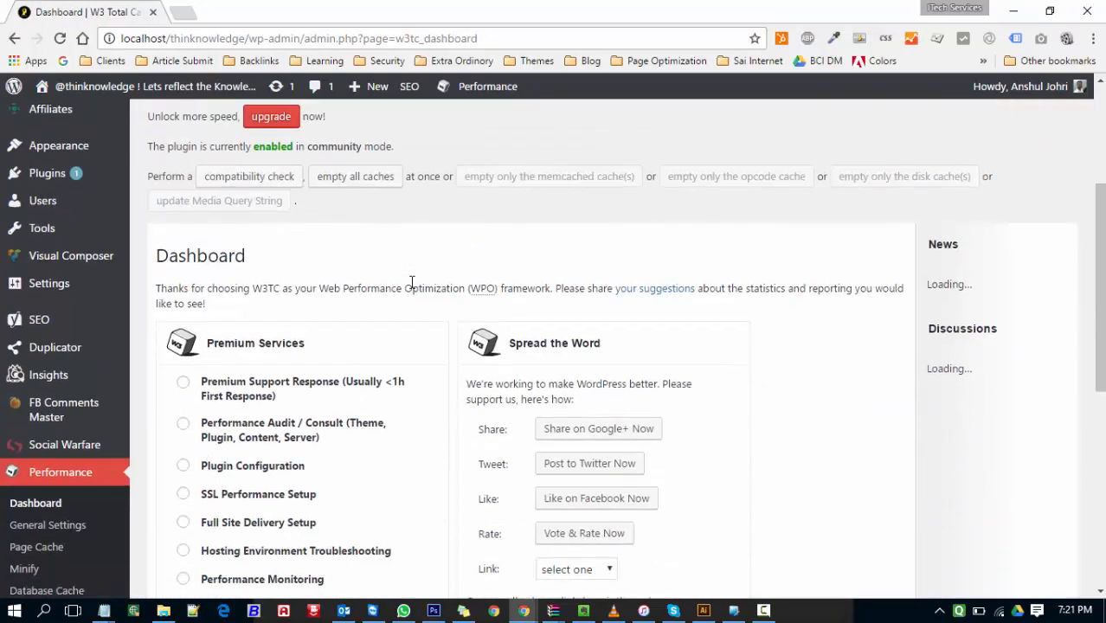
pyautogui.scroll(-3)
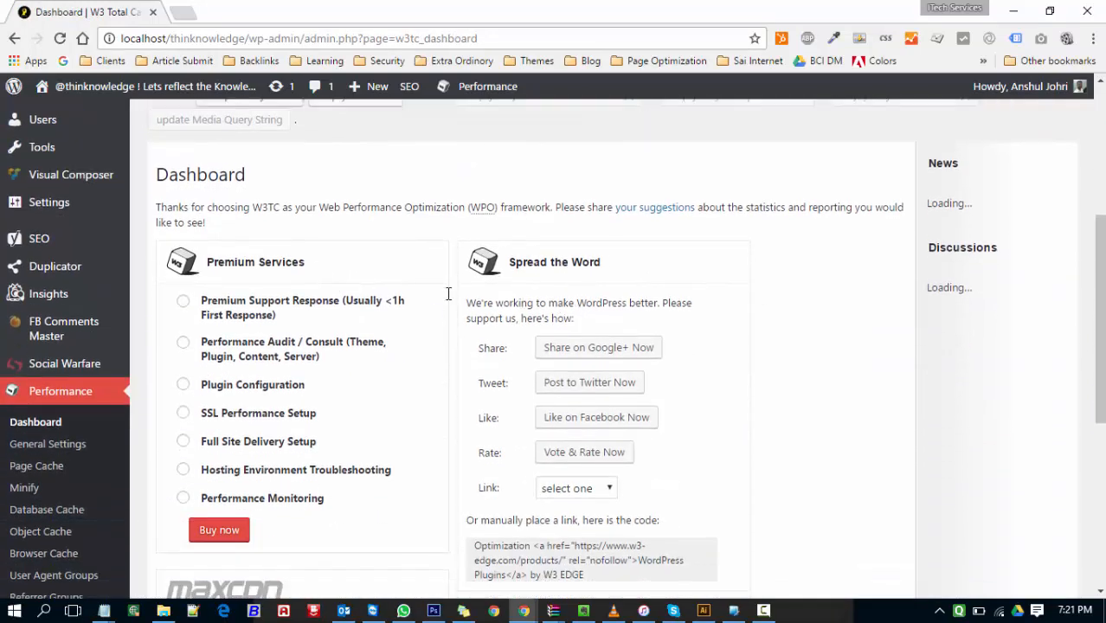
pyautogui.scroll(-3)
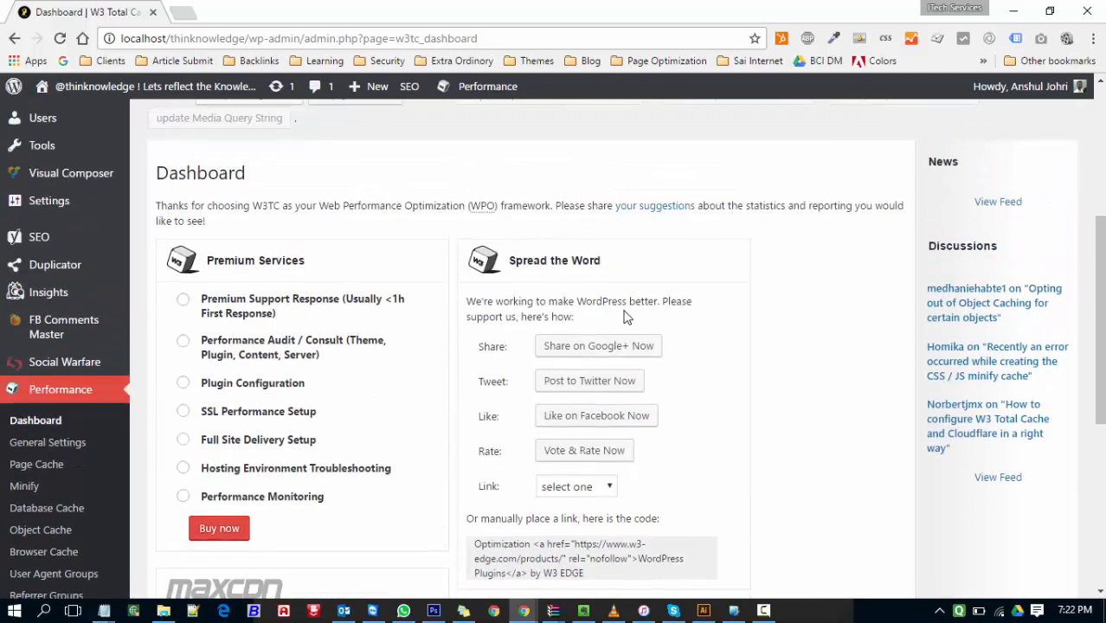
pyautogui.scroll(-3)
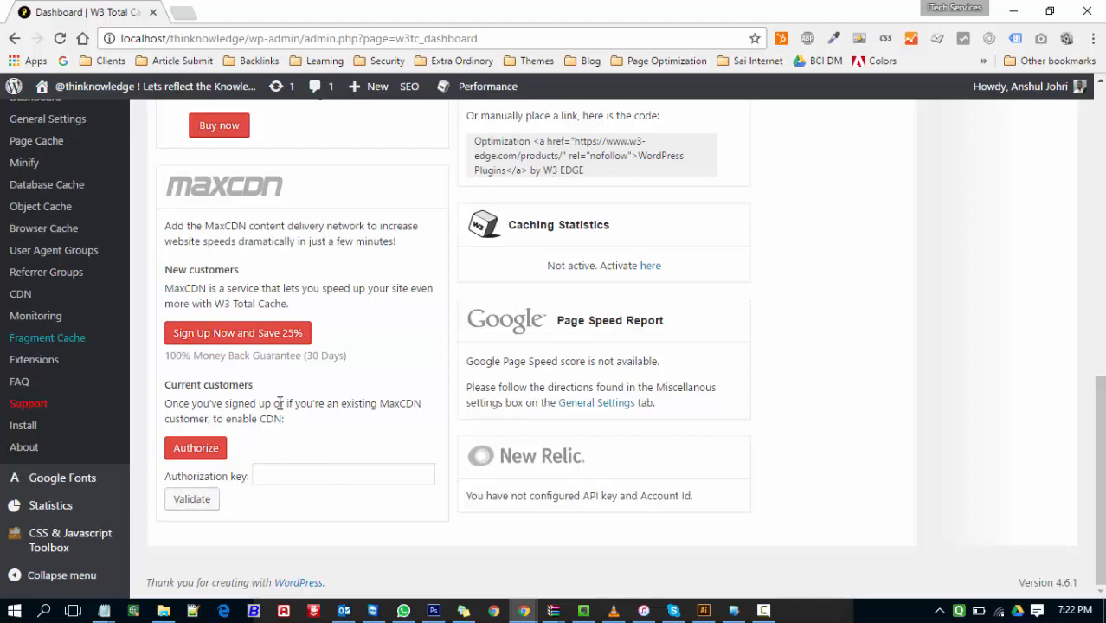
pyautogui.scroll(3)
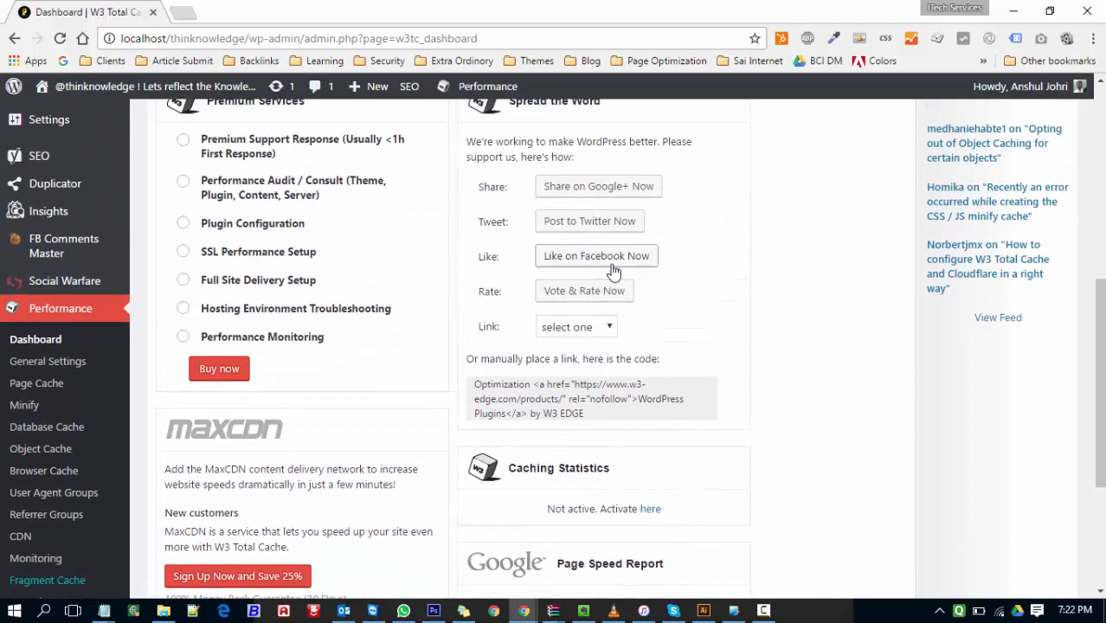
pyautogui.scroll(-3)
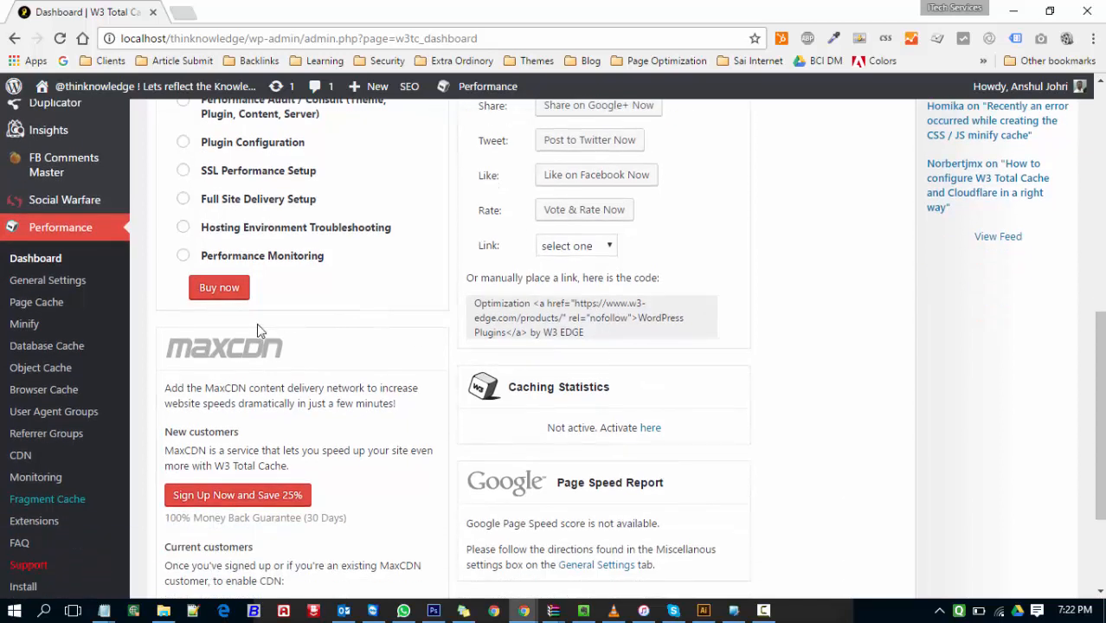
# In General Settings, enable Page Cache and continue down the settings page
pyautogui.click(47, 279)
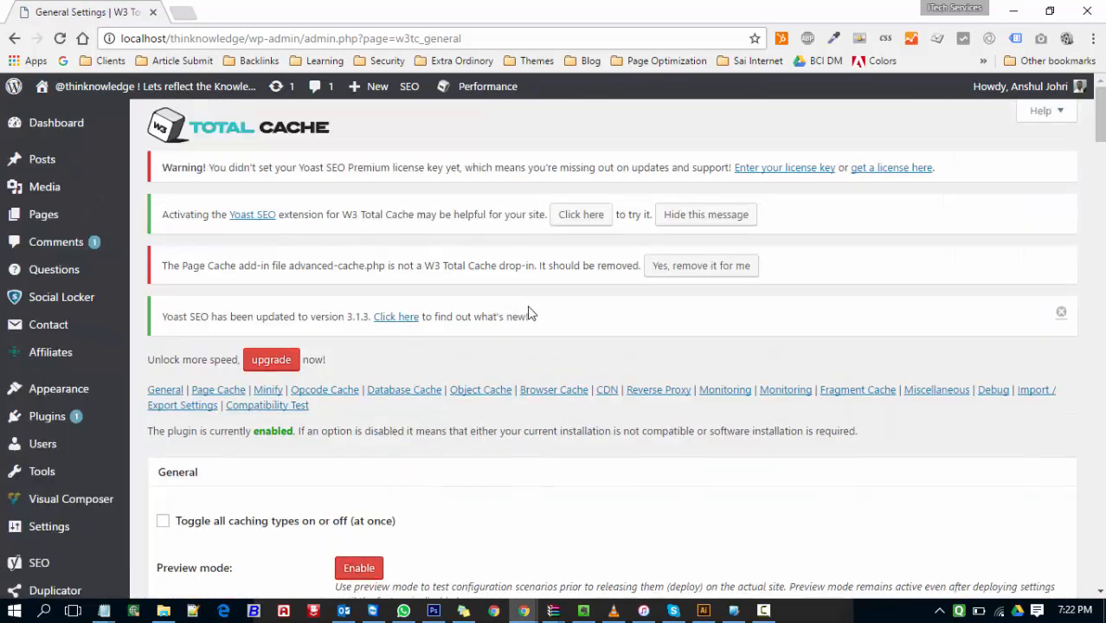
pyautogui.scroll(-3)
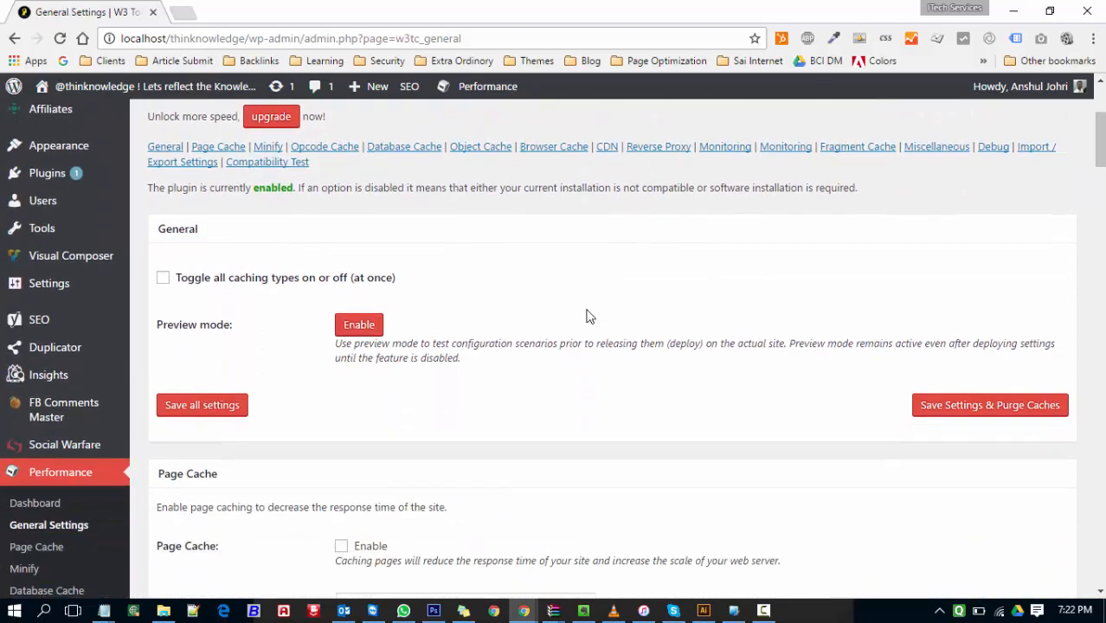
pyautogui.moveTo(255, 310)
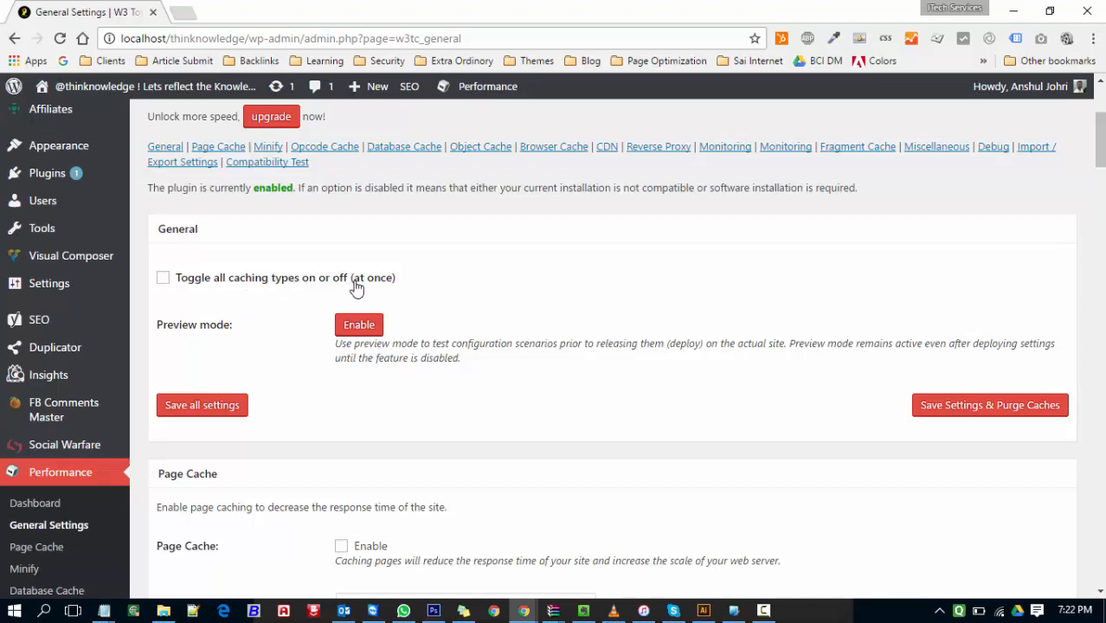
pyautogui.scroll(-3)
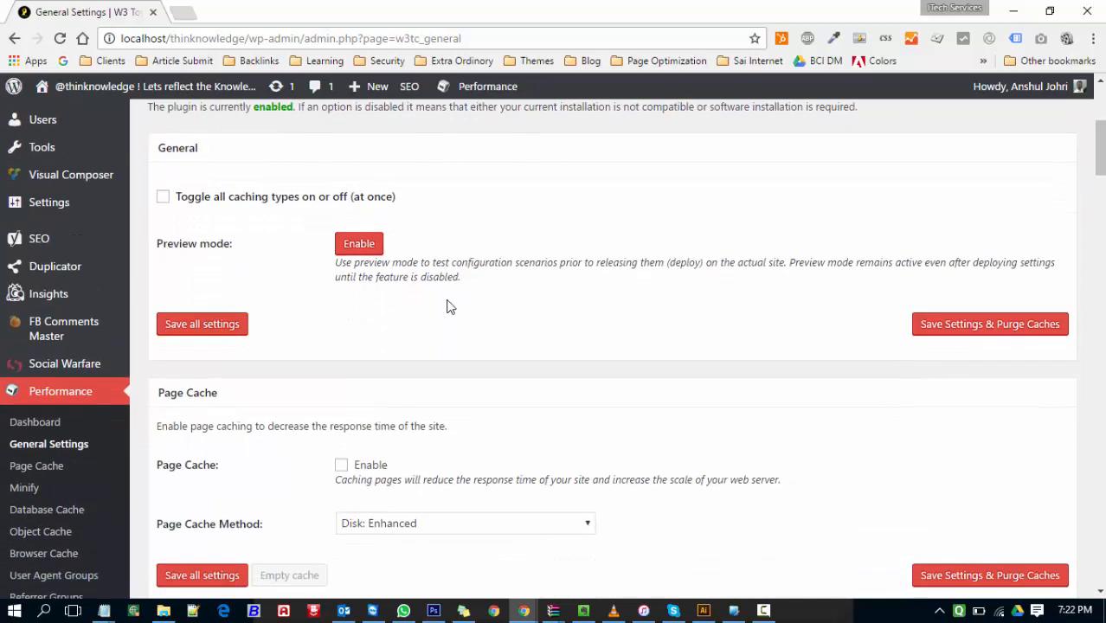
pyautogui.scroll(-3)
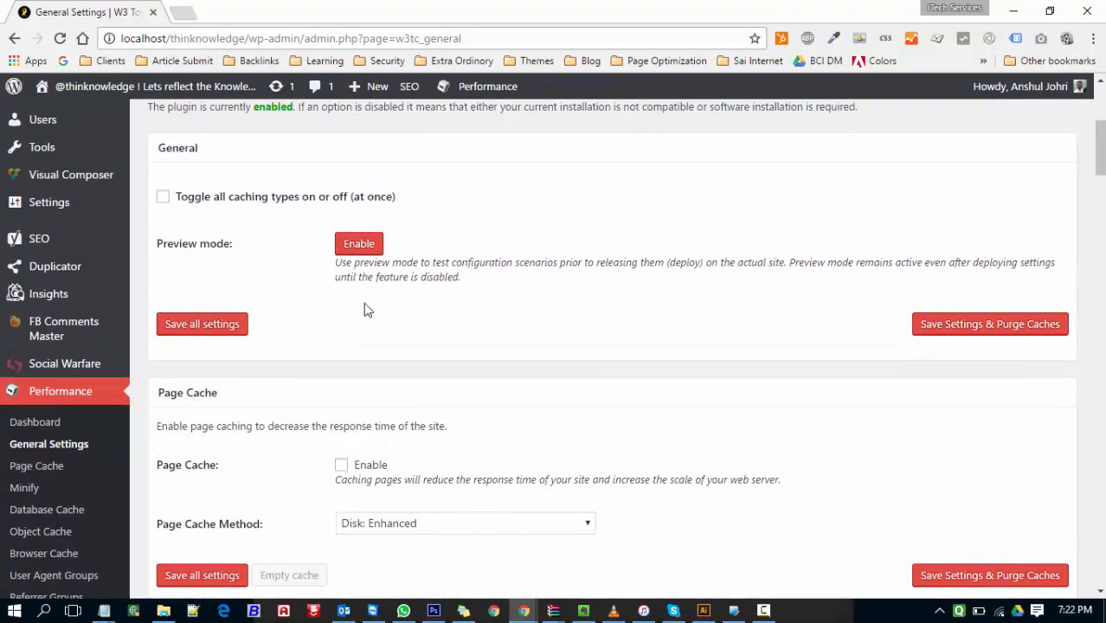
pyautogui.moveTo(401, 282)
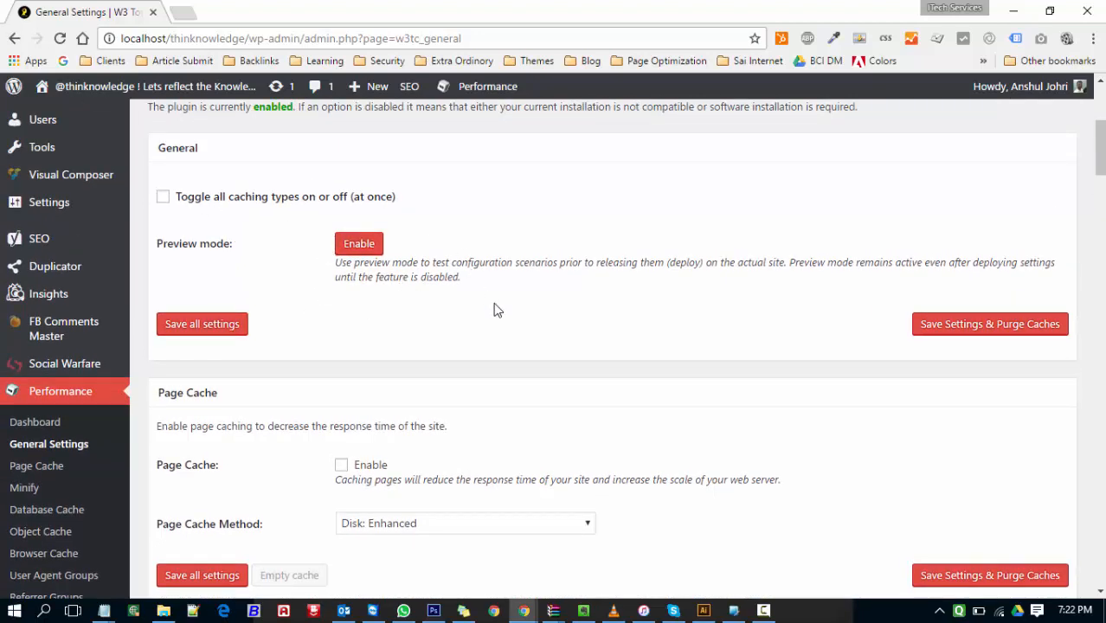
pyautogui.click(162, 196)
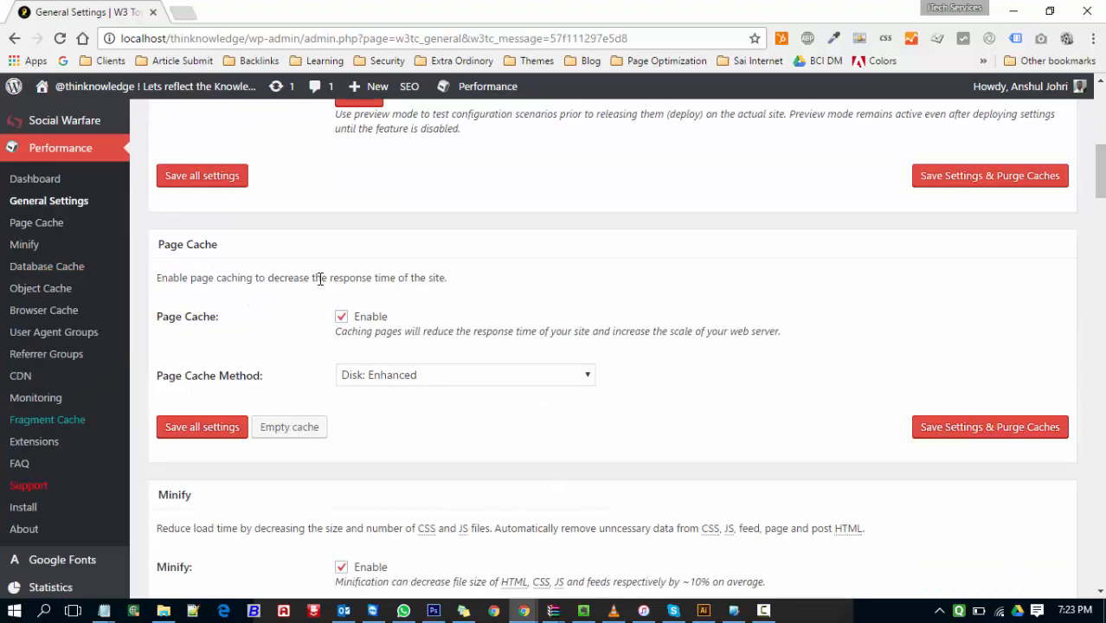
pyautogui.moveTo(169, 277); pyautogui.dragTo(447, 278)
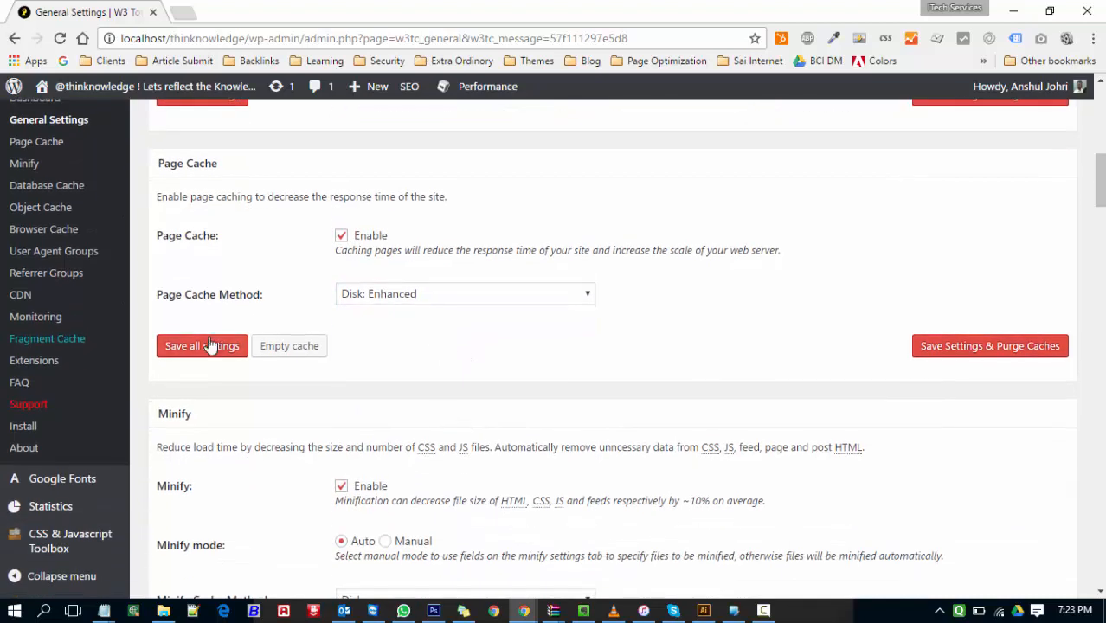
pyautogui.scroll(-3)
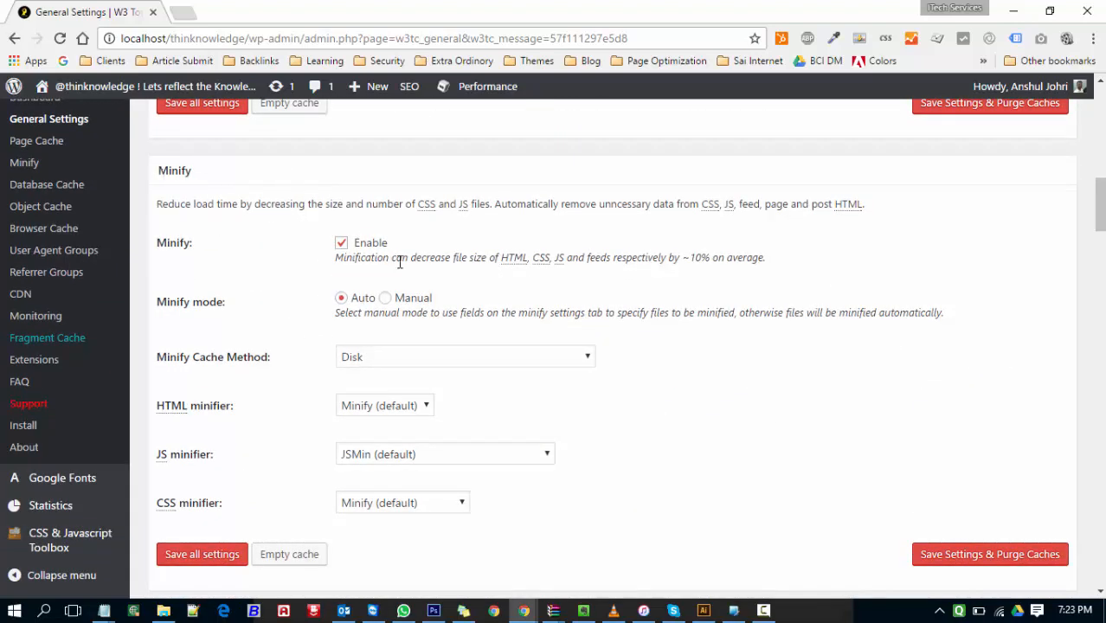
pyautogui.moveTo(561, 203); pyautogui.dragTo(664, 203)
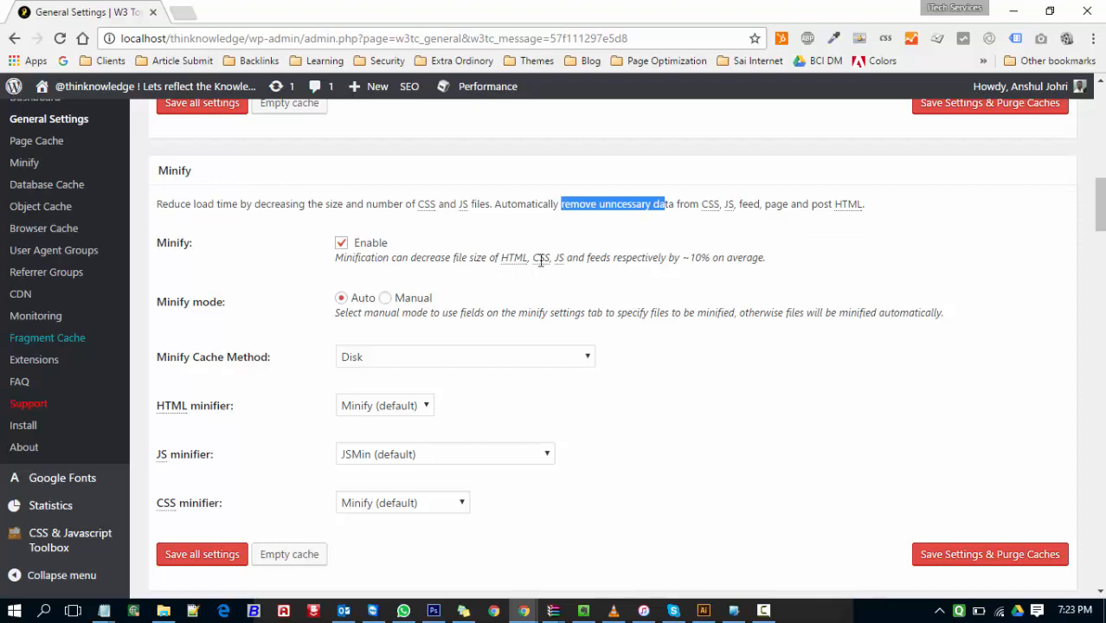
pyautogui.moveTo(552, 271)
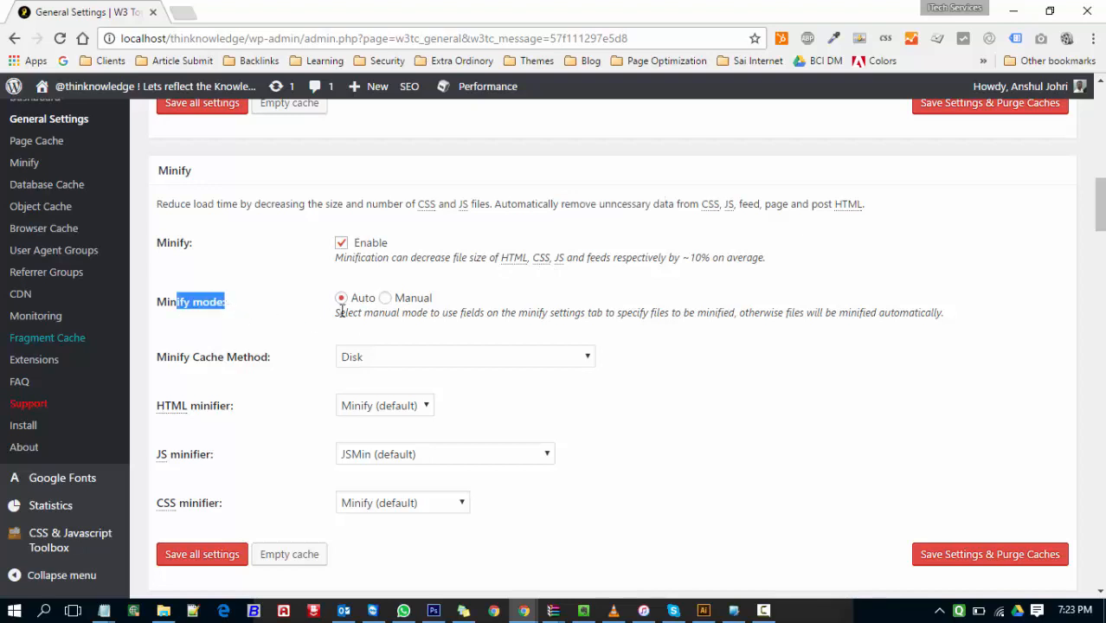
pyautogui.click(464, 356)
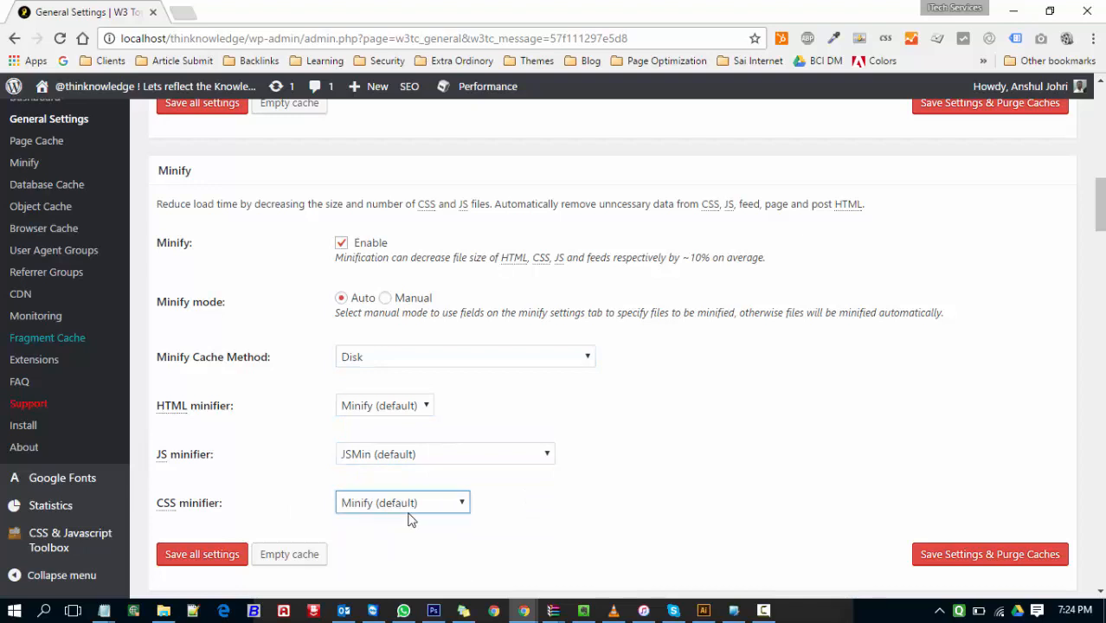
pyautogui.scroll(-3)
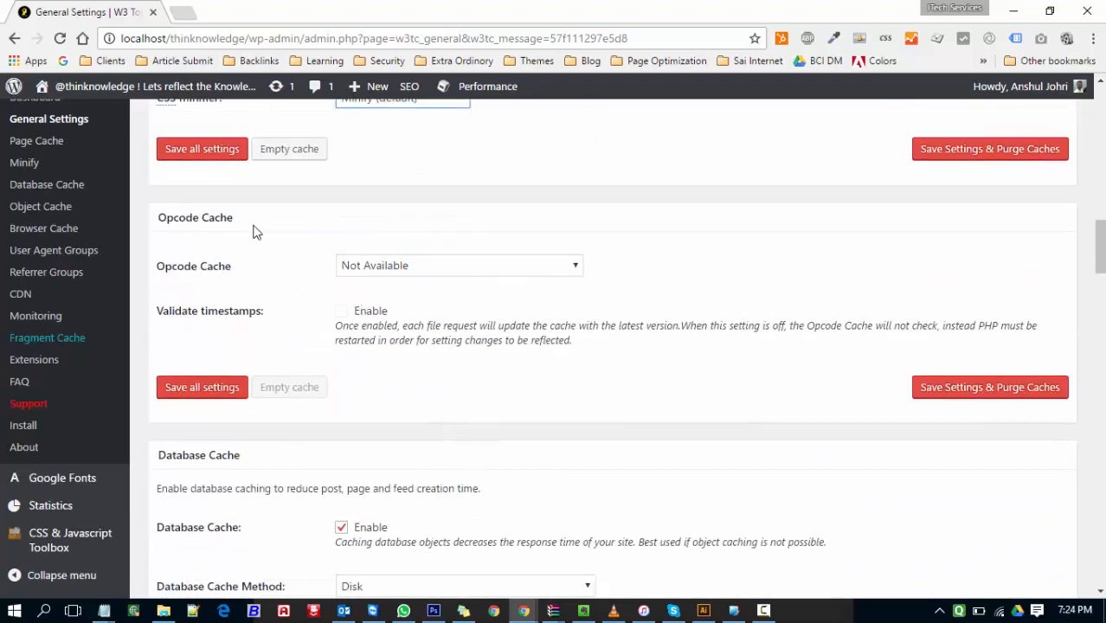
pyautogui.moveTo(476, 275)
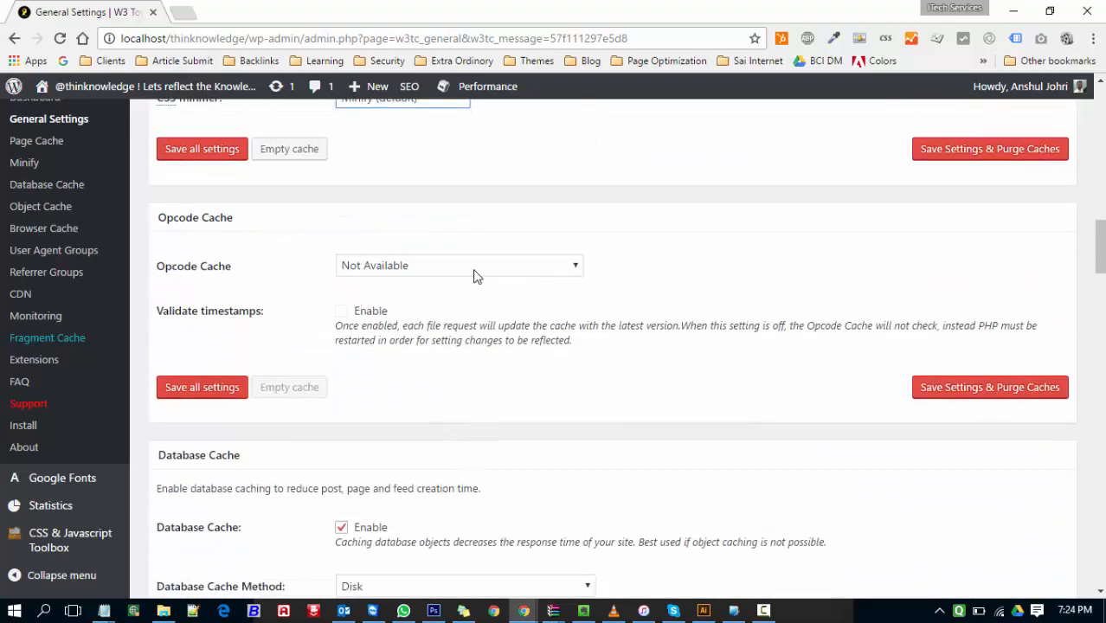
pyautogui.scroll(-3)
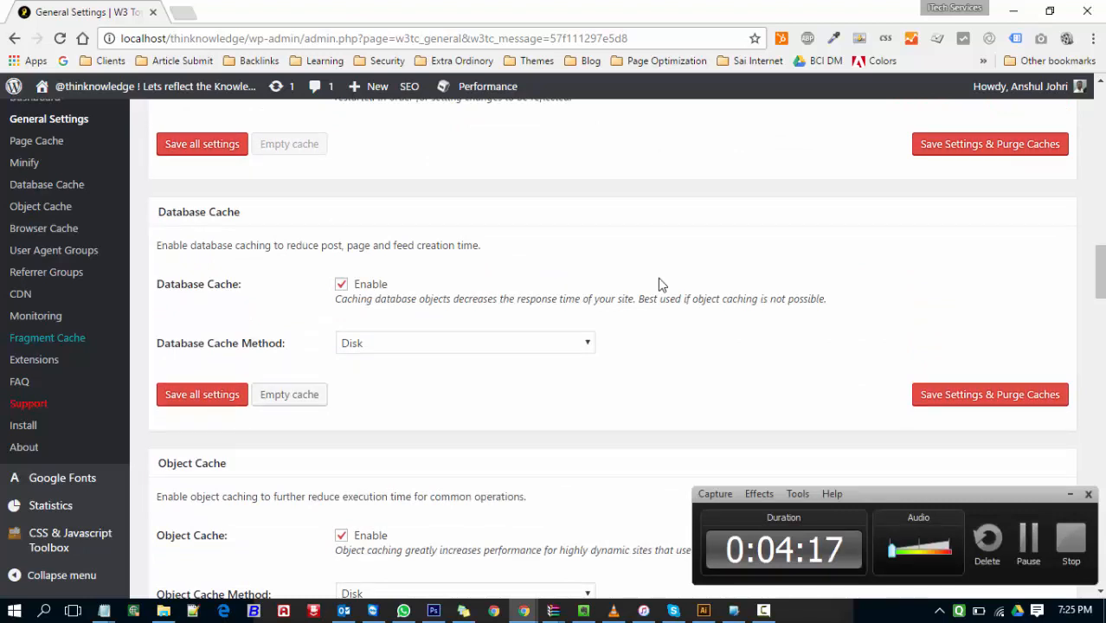
pyautogui.moveTo(370, 298)
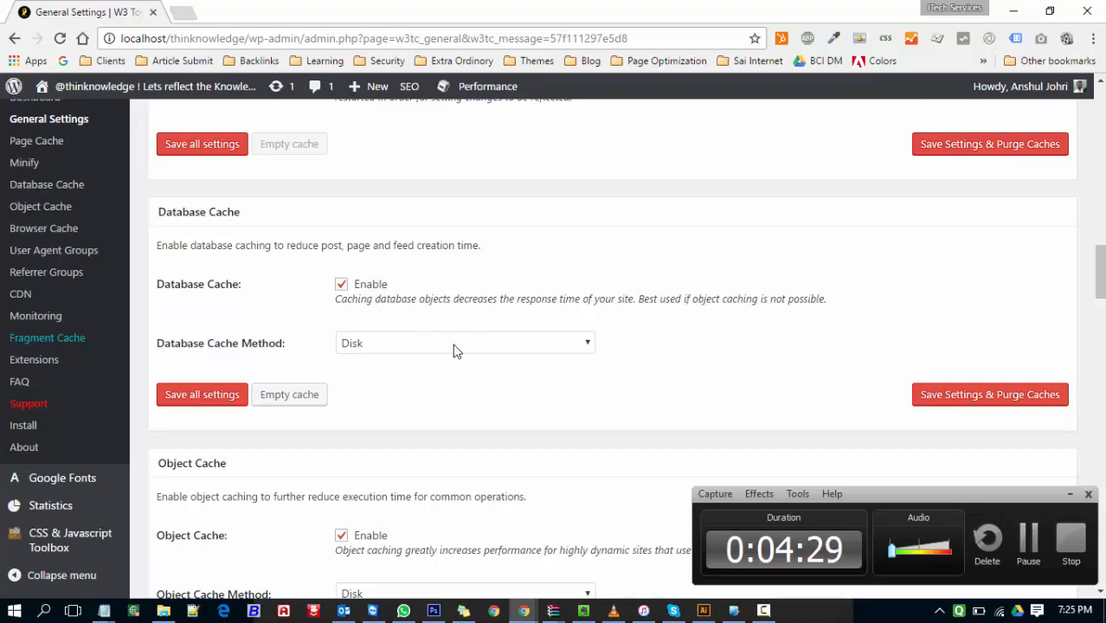
# Keep Disk as the database cache method and move down to the CDN settings
pyautogui.click(465, 342)
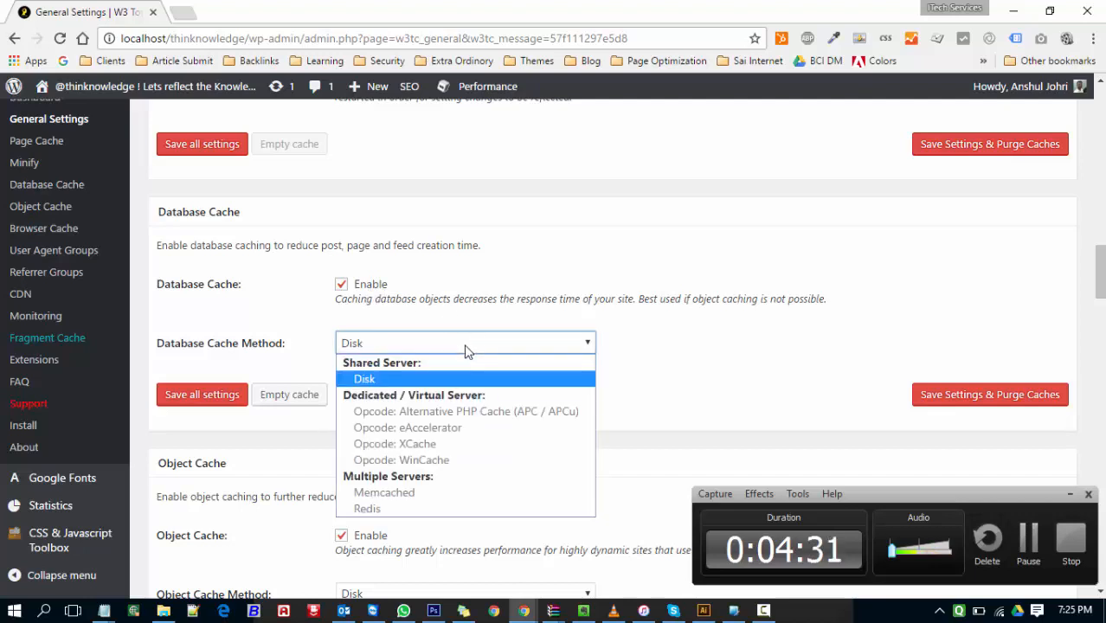
pyautogui.click(364, 379)
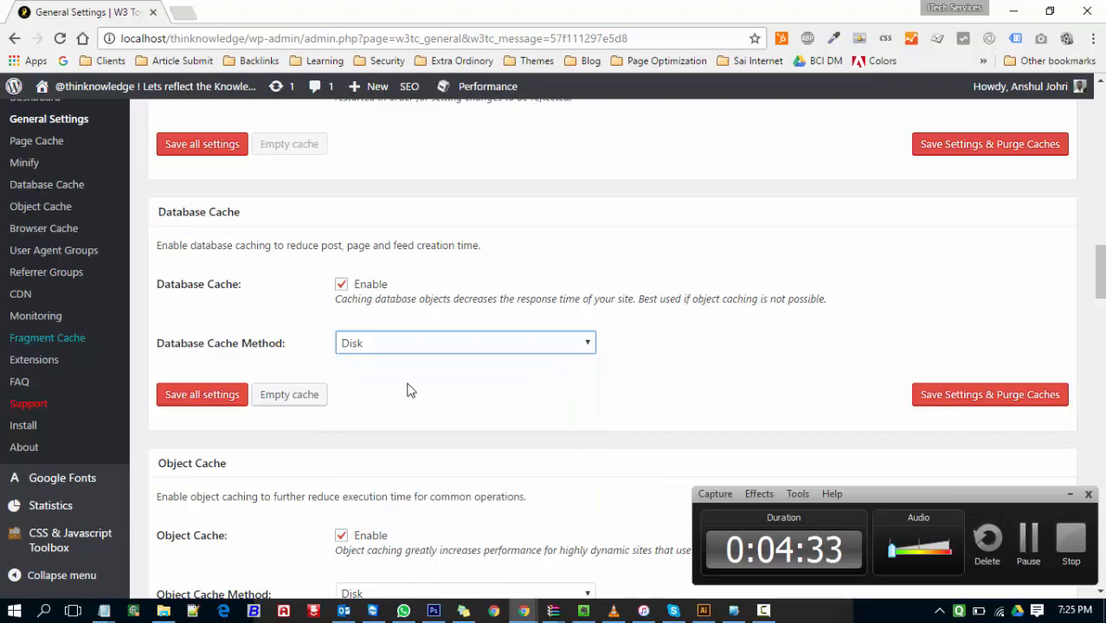
pyautogui.scroll(-3)
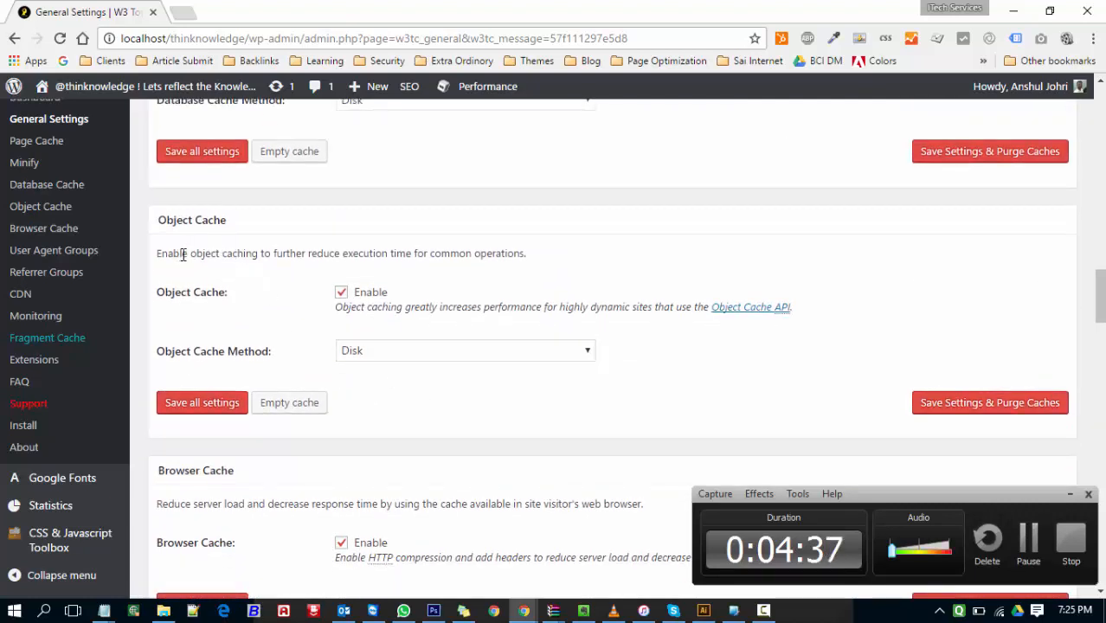
pyautogui.moveTo(231, 281)
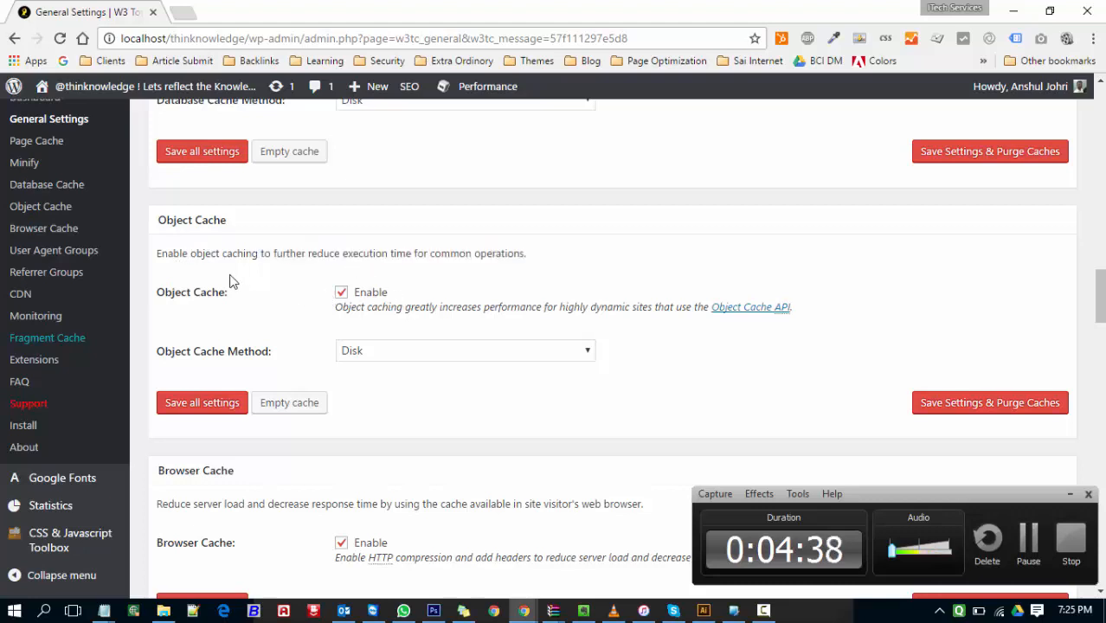
pyautogui.scroll(-3)
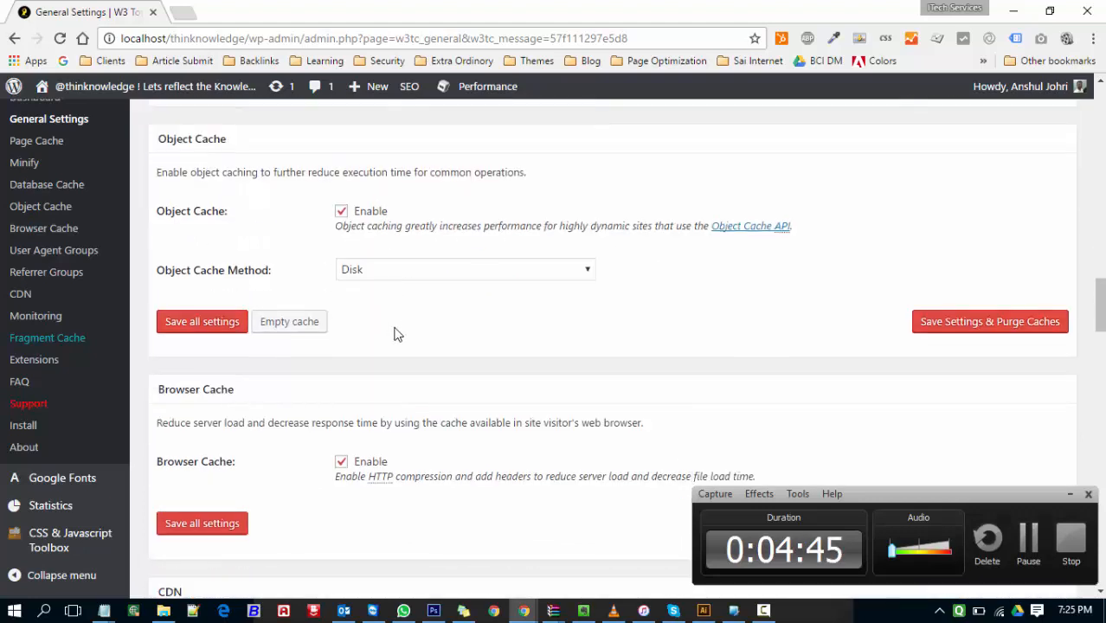
pyautogui.scroll(-3)
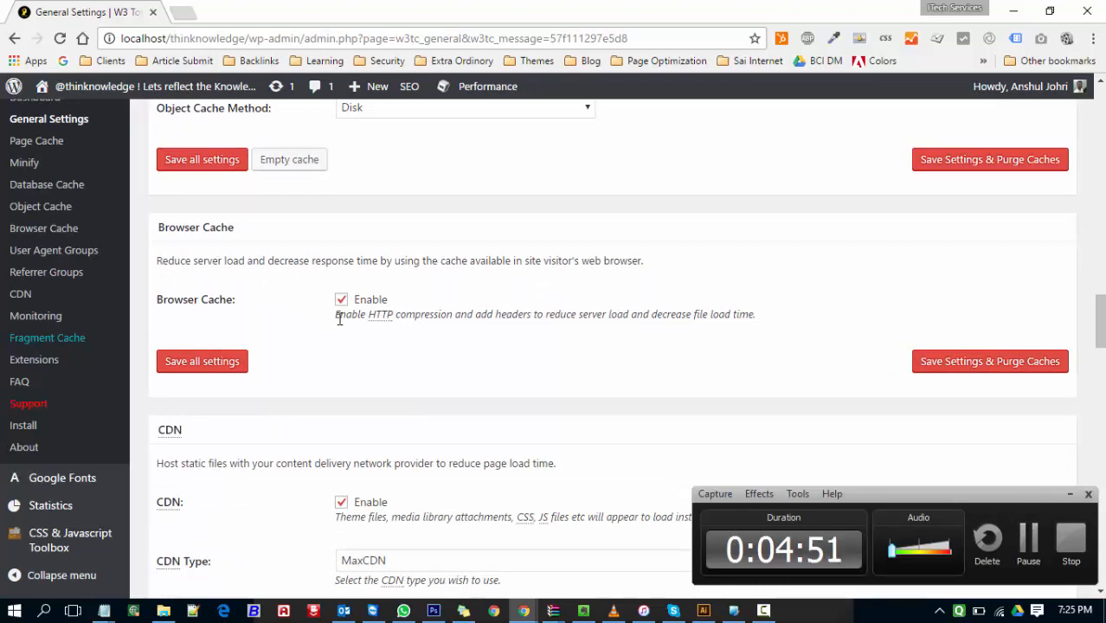
pyautogui.scroll(-3)
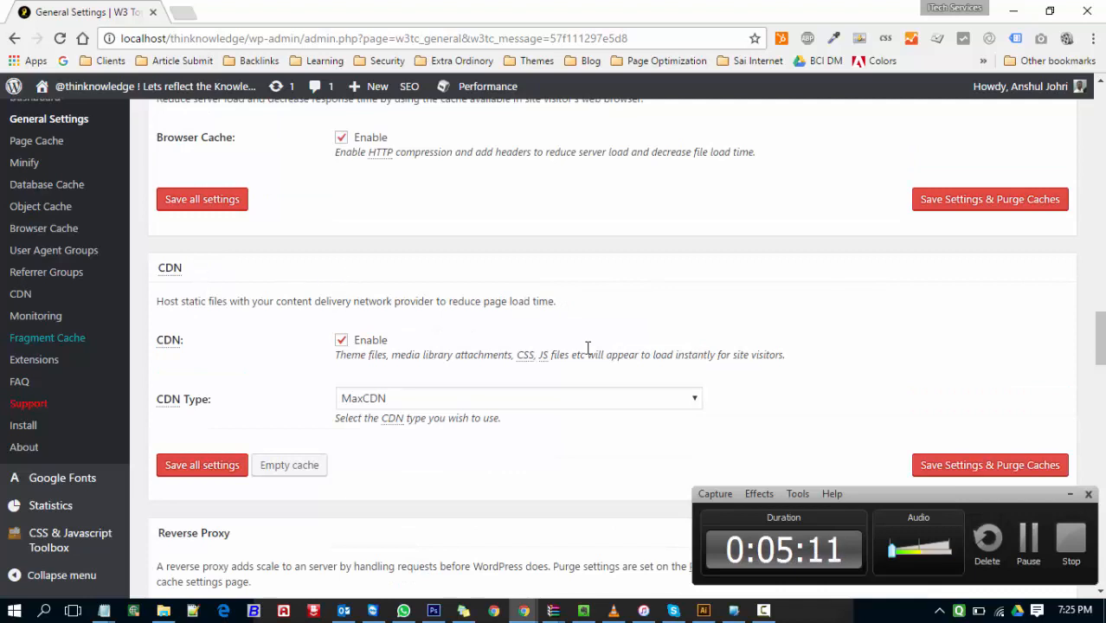
pyautogui.scroll(-3)
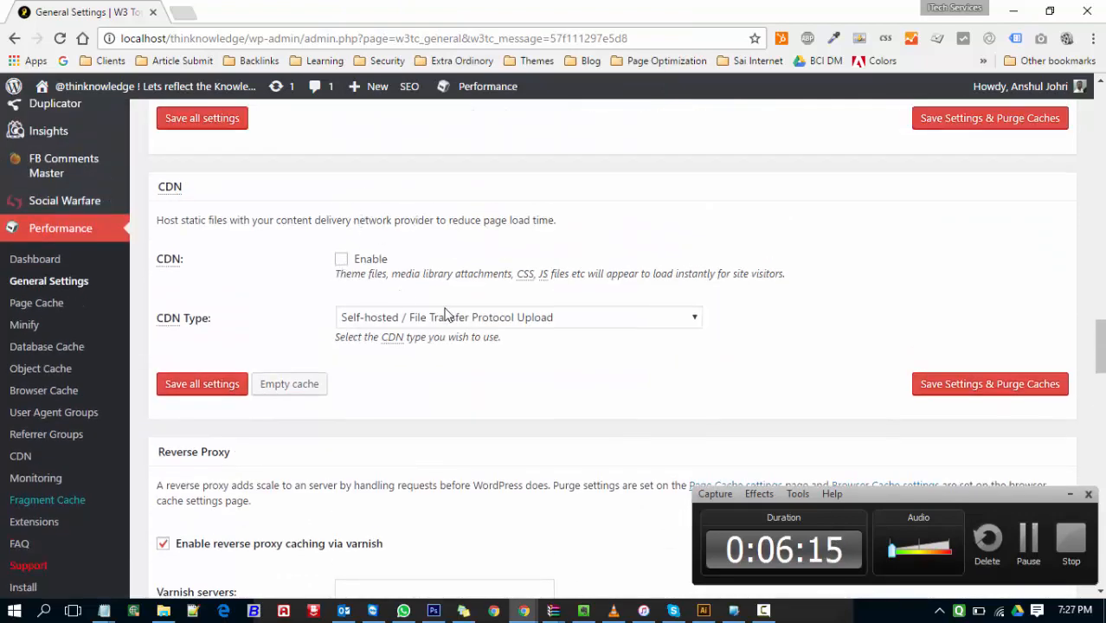
# Scroll down to the Reverse Proxy section with varnish caching enabled
pyautogui.scroll(-3)
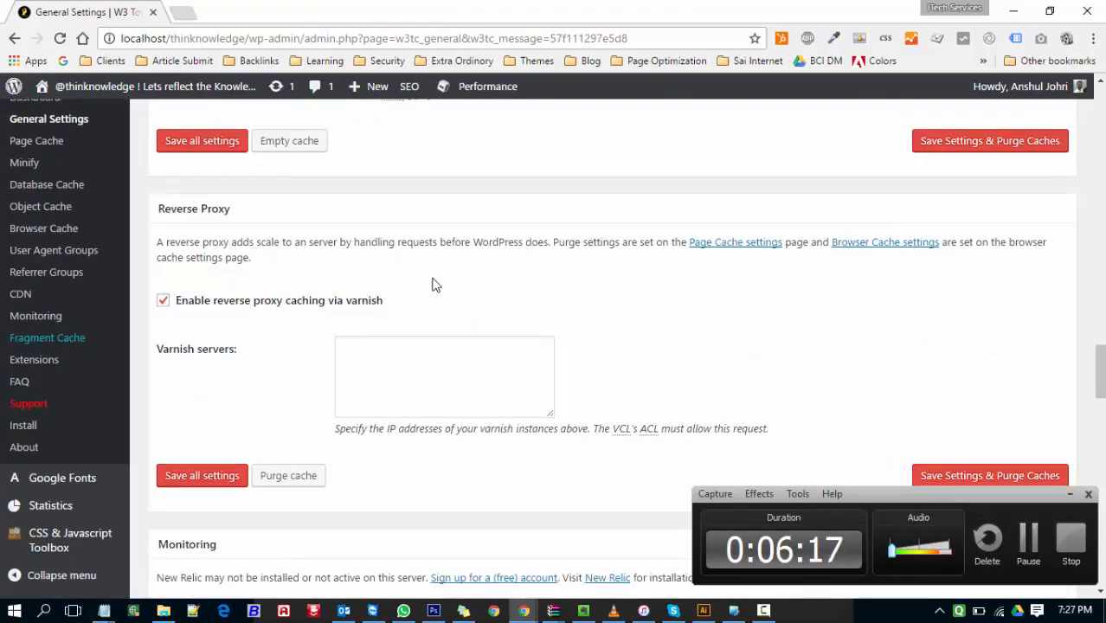
pyautogui.moveTo(495, 293)
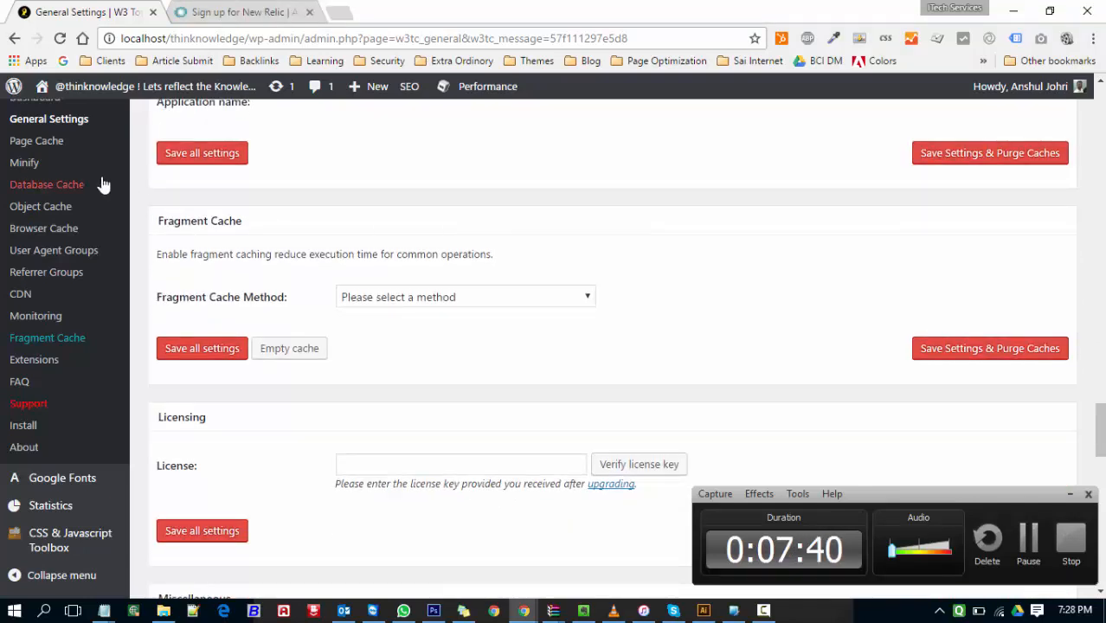
pyautogui.moveTo(229, 230)
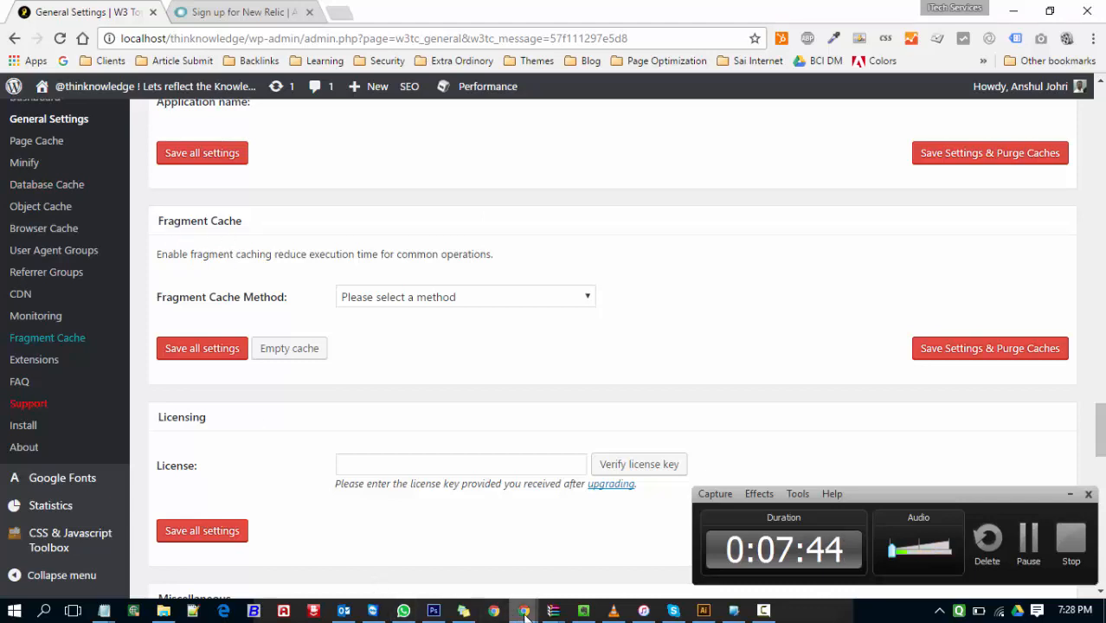
pyautogui.scroll(-3)
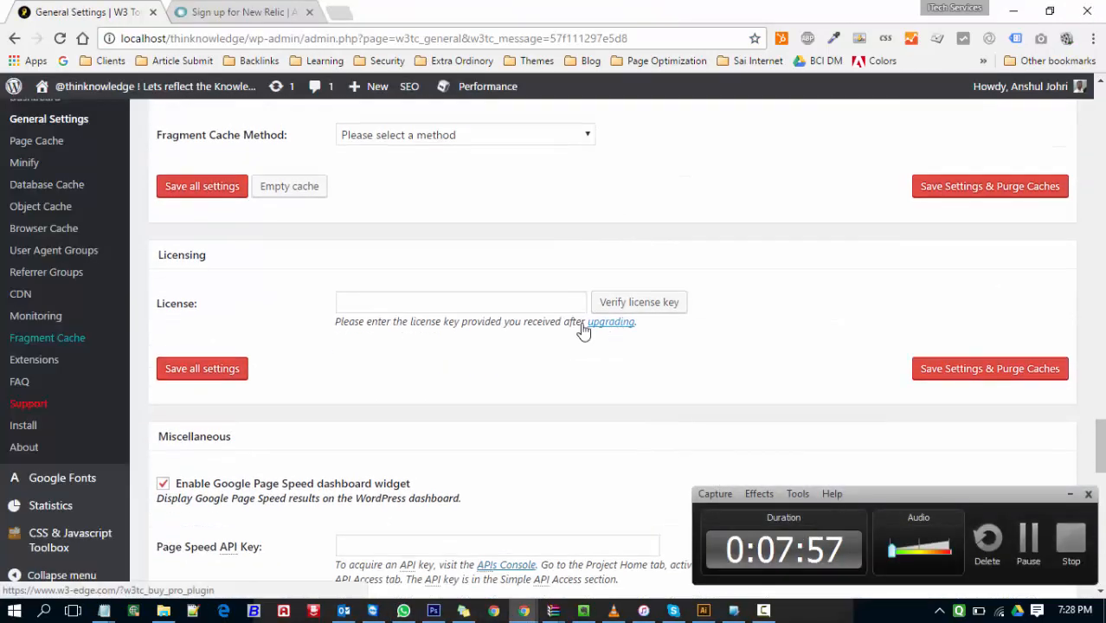
pyautogui.scroll(-3)
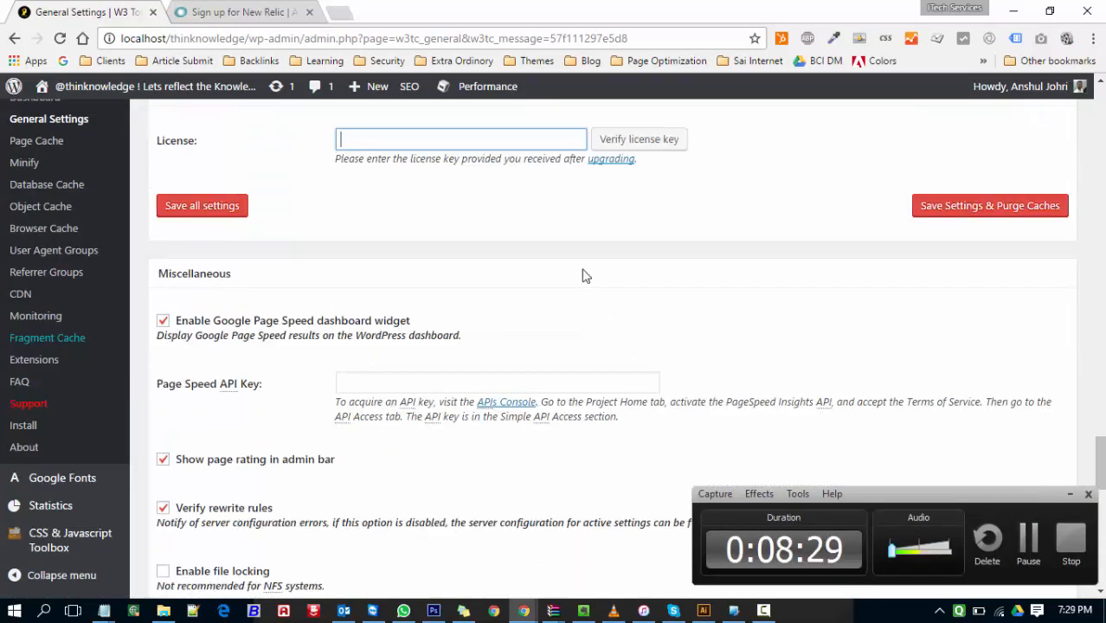
pyautogui.scroll(-3)
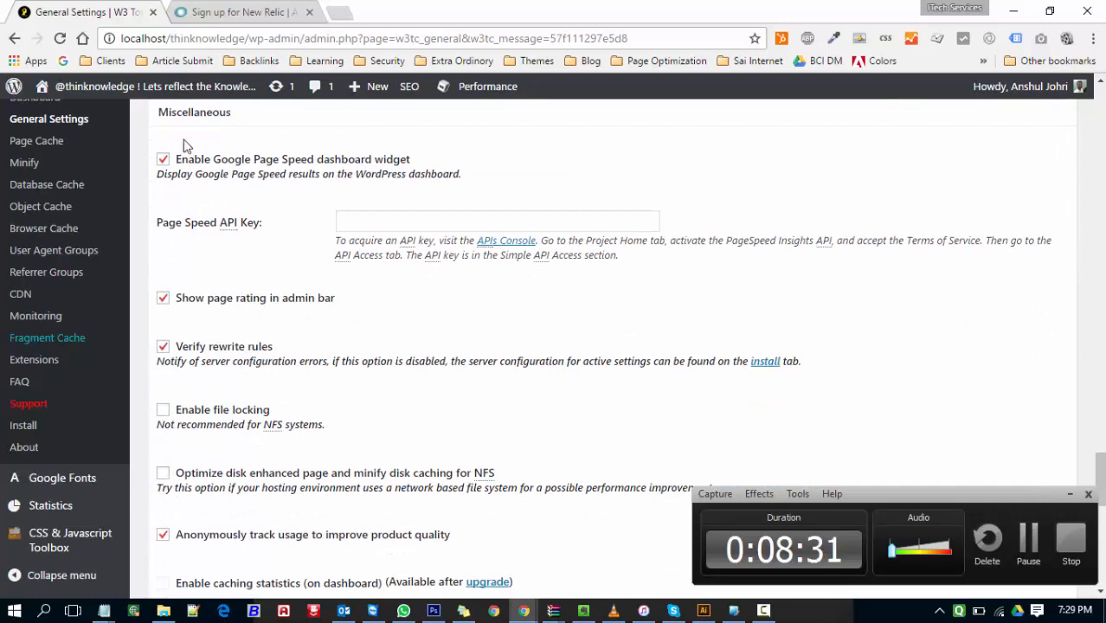
pyautogui.moveTo(420, 334)
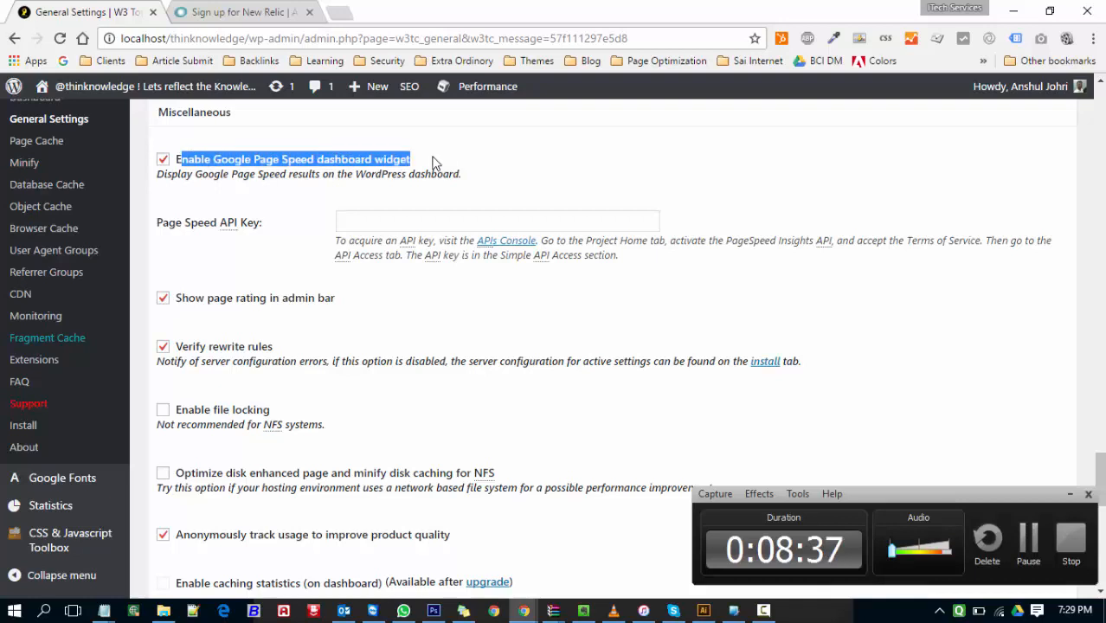
pyautogui.click(163, 159)
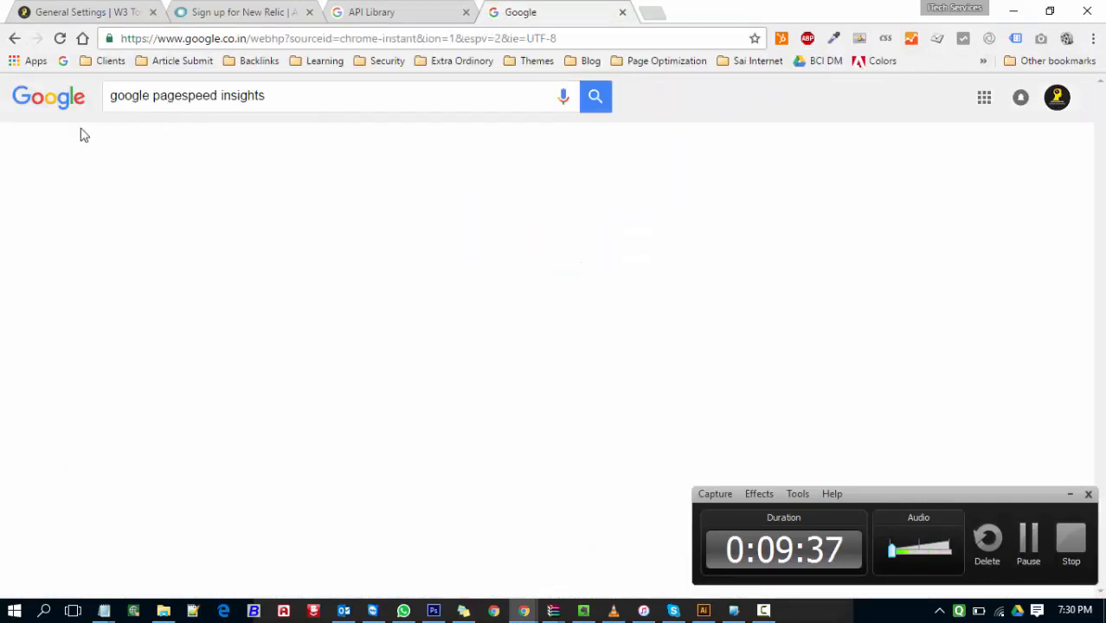
# Open Google's PageSpeed Insights page from search, then return to the General Settings tab
pyautogui.click(595, 95)
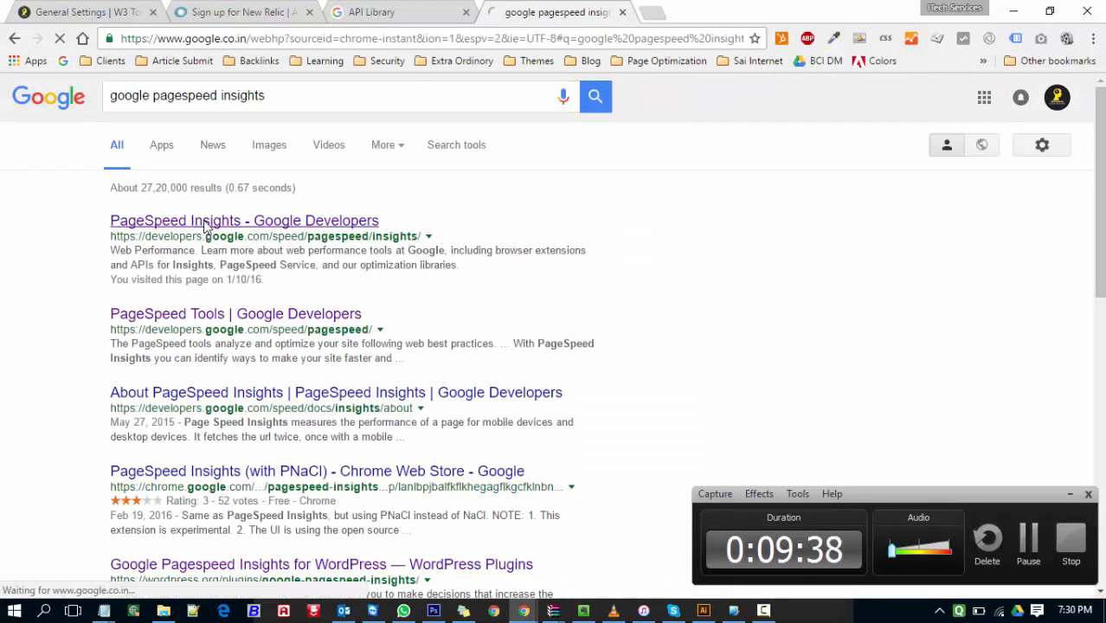
pyautogui.click(244, 220)
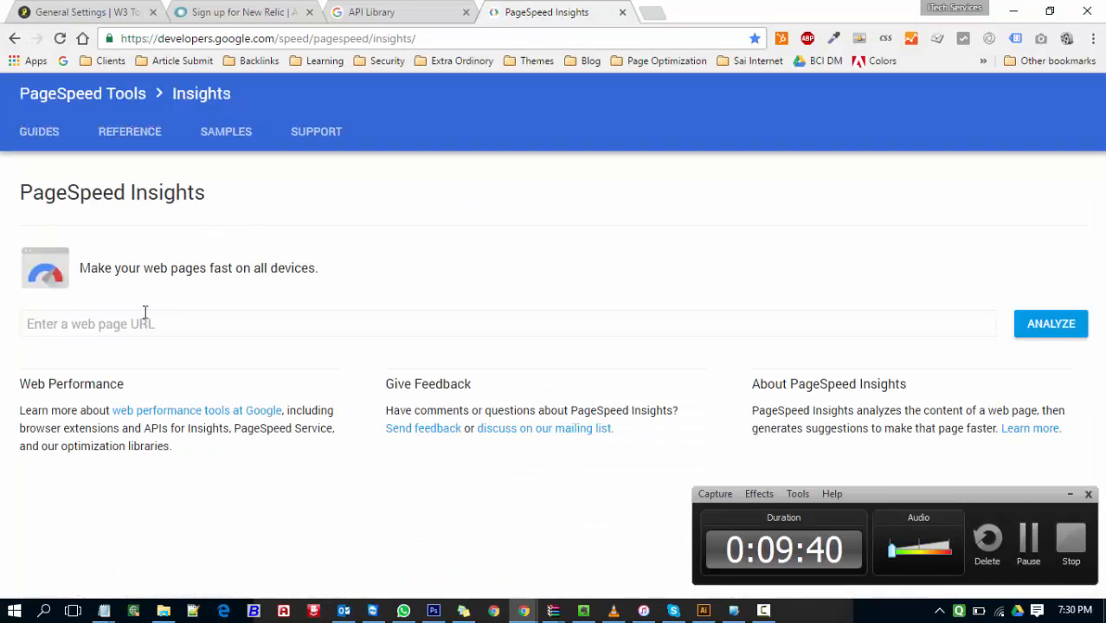
pyautogui.click(238, 12)
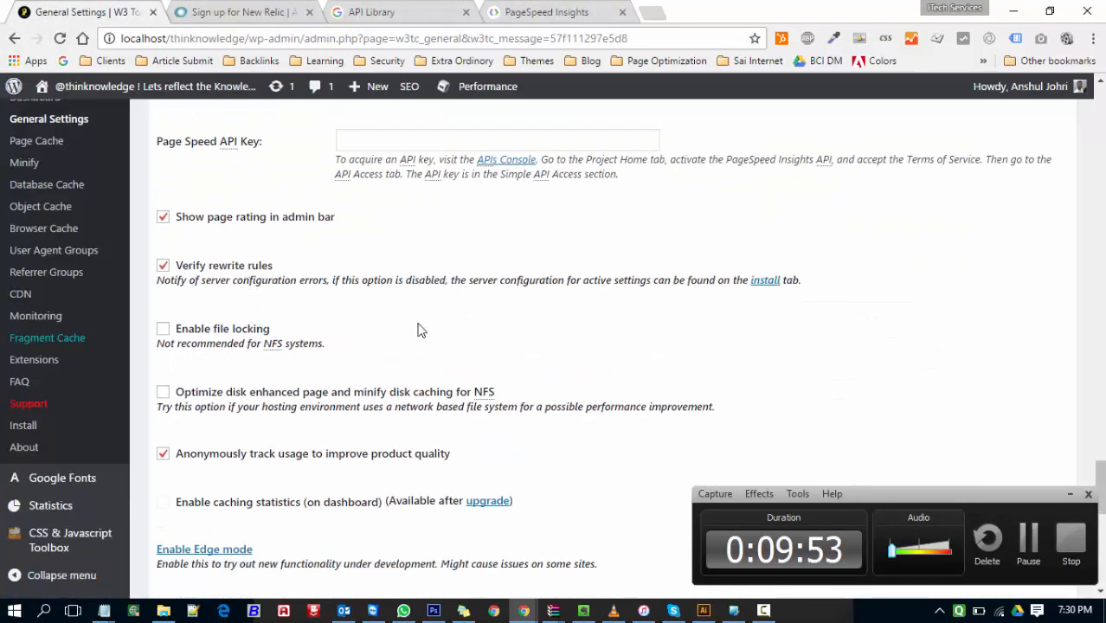
pyautogui.scroll(-3)
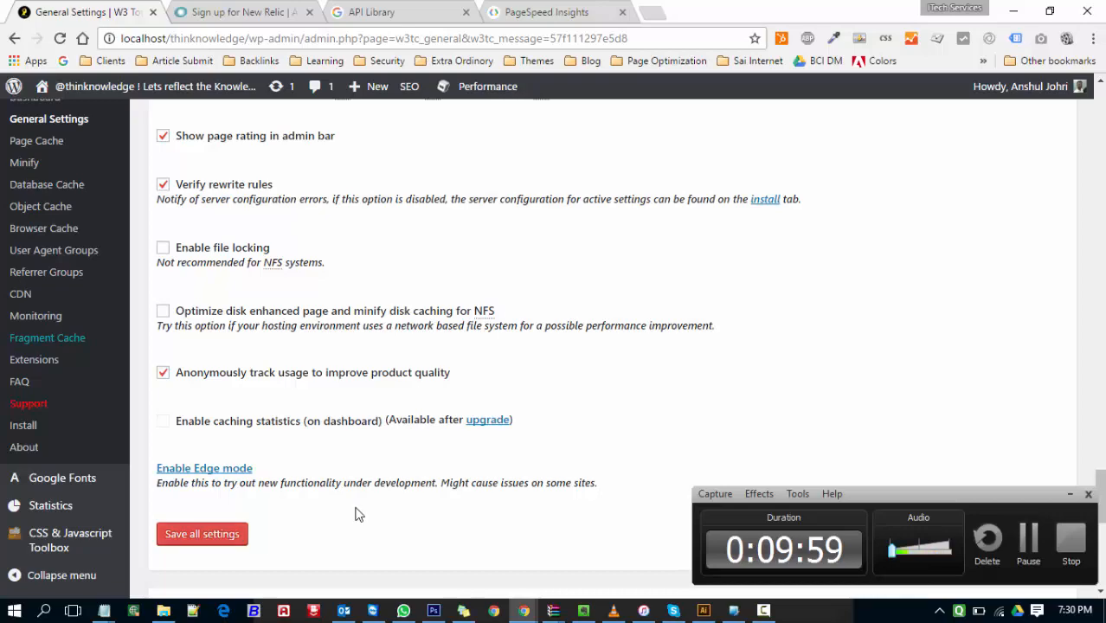
pyautogui.scroll(-3)
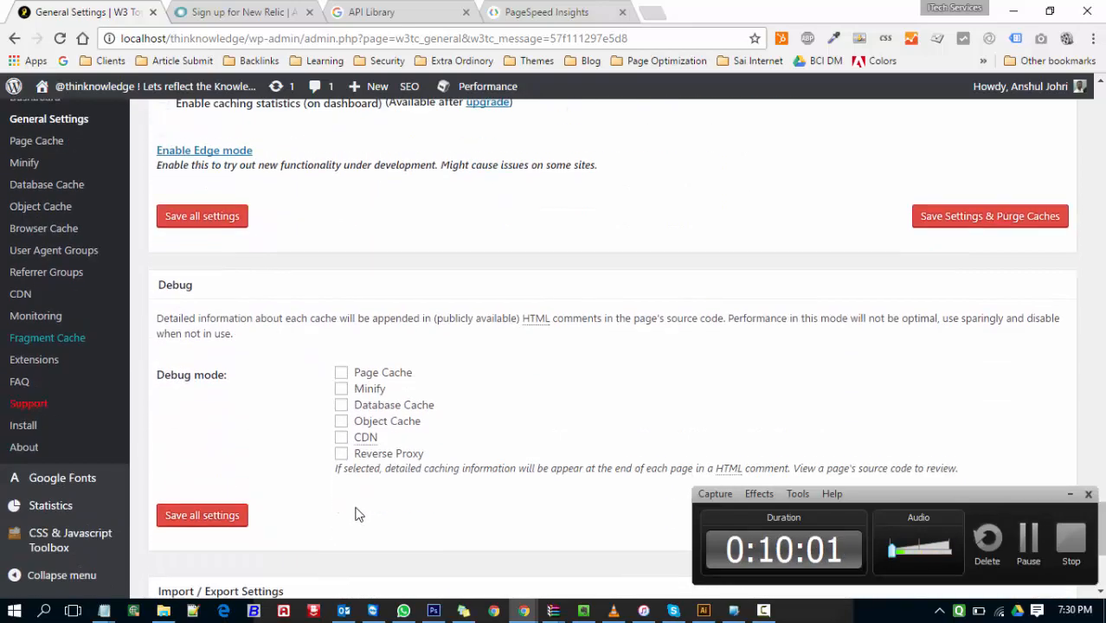
pyautogui.scroll(-3)
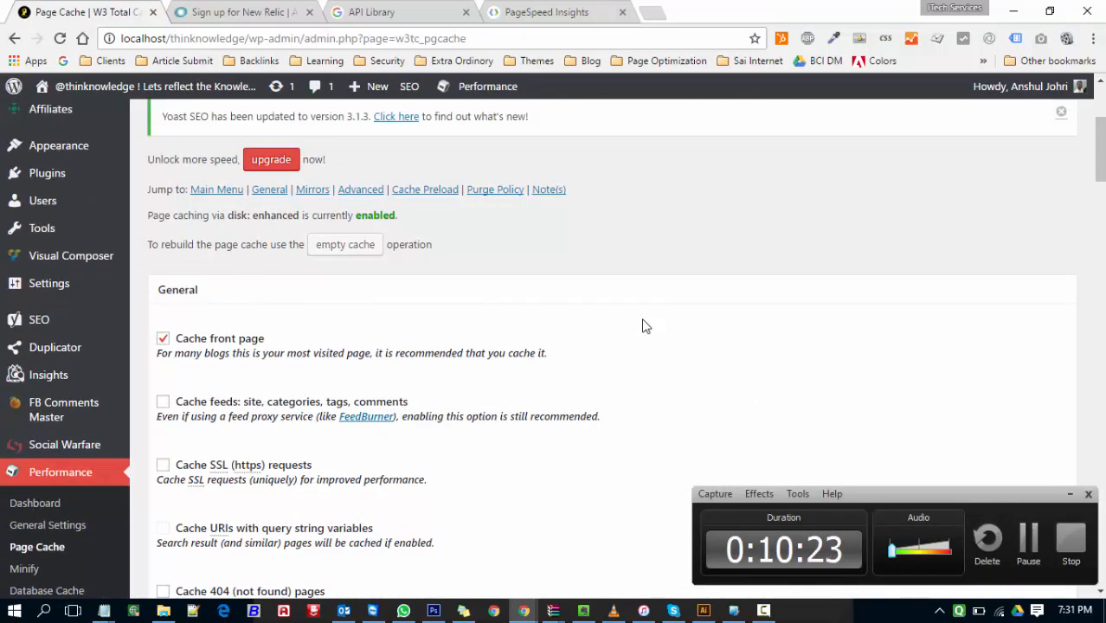
# Enable page caching of feeds, categories, tags and comments
pyautogui.scroll(-3)
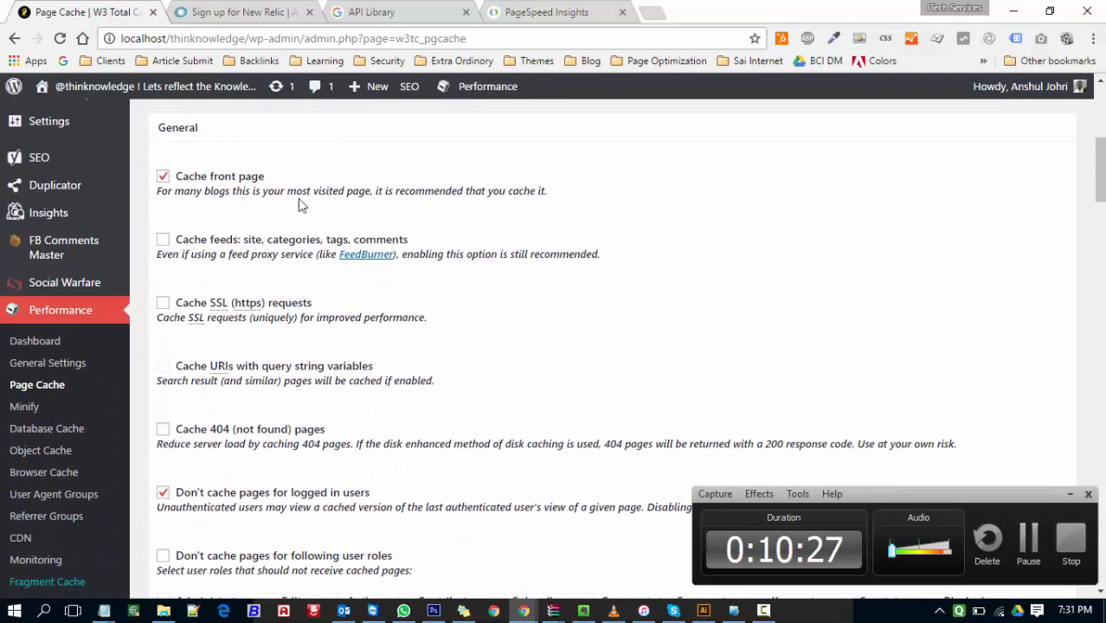
pyautogui.click(163, 240)
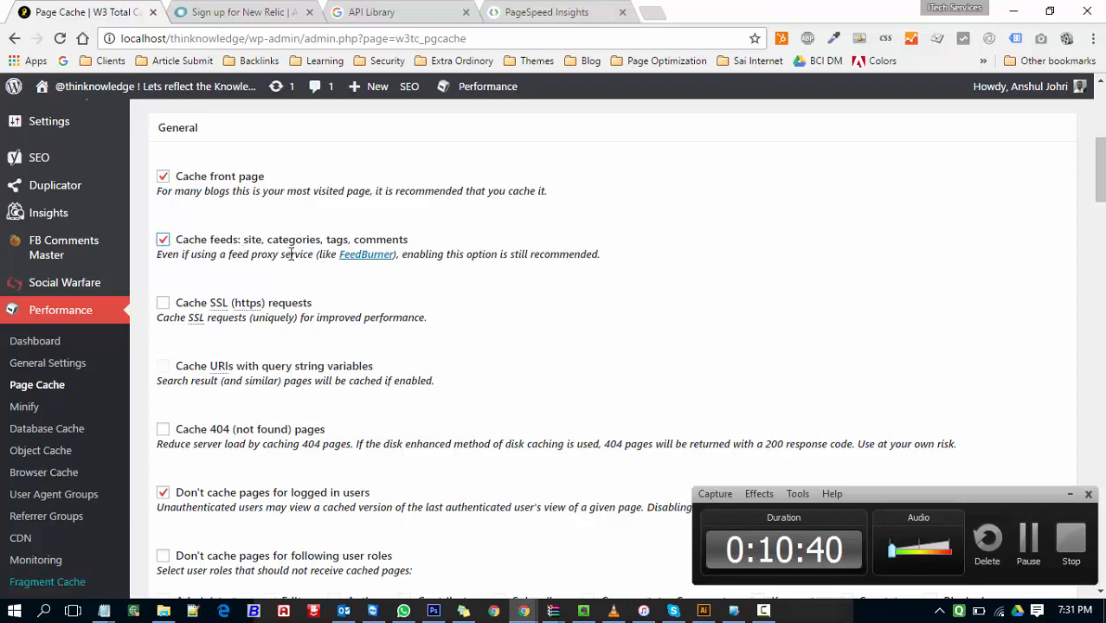
pyautogui.moveTo(398, 259)
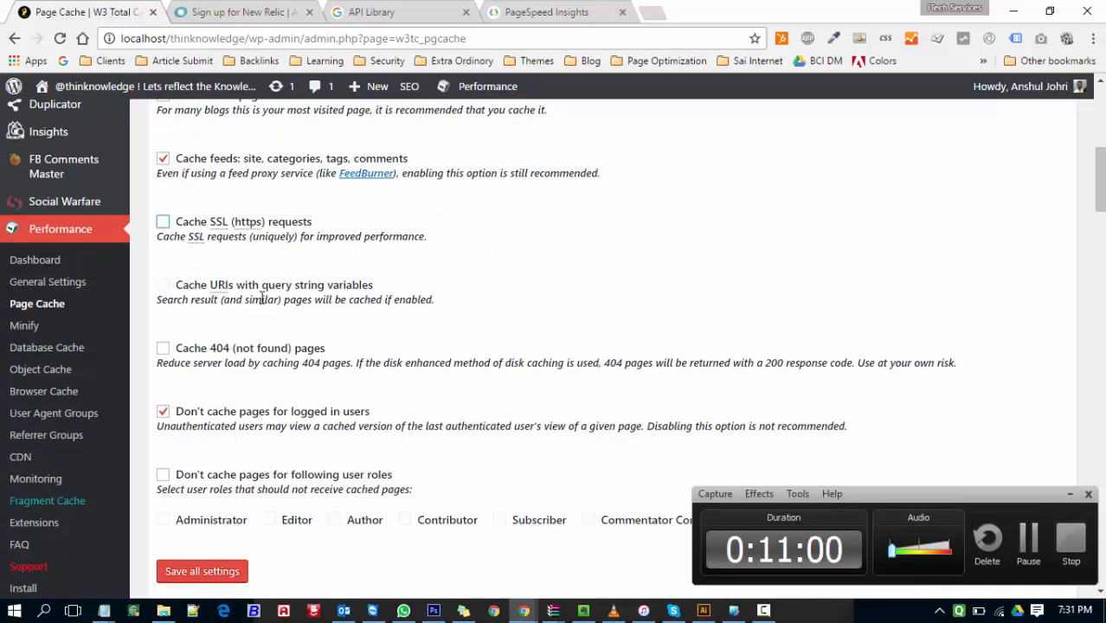
pyautogui.scroll(-3)
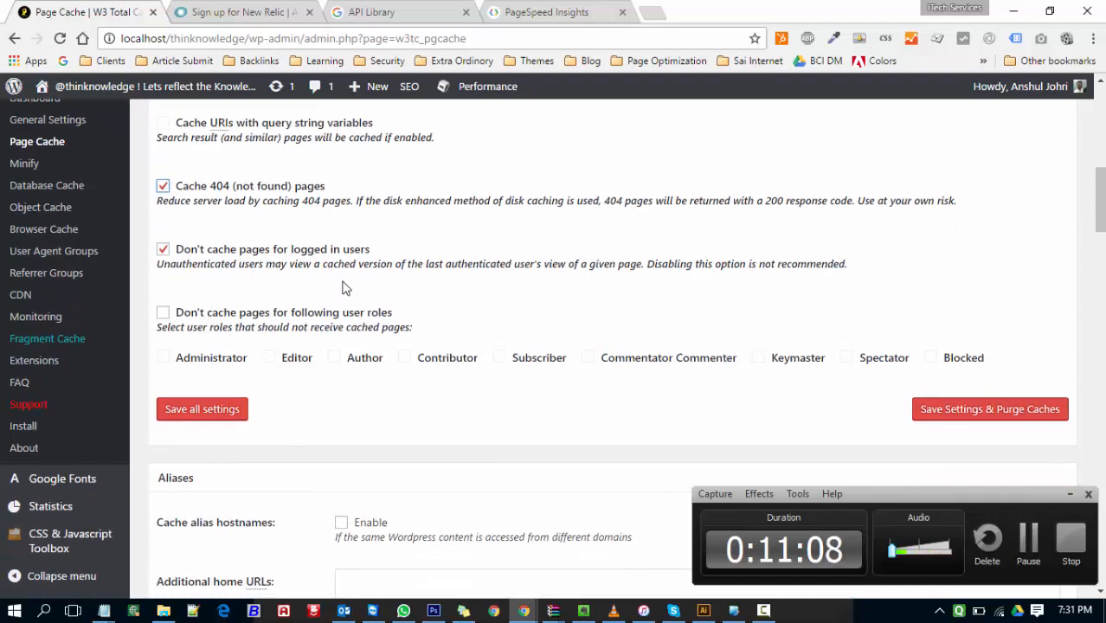
pyautogui.moveTo(368, 258)
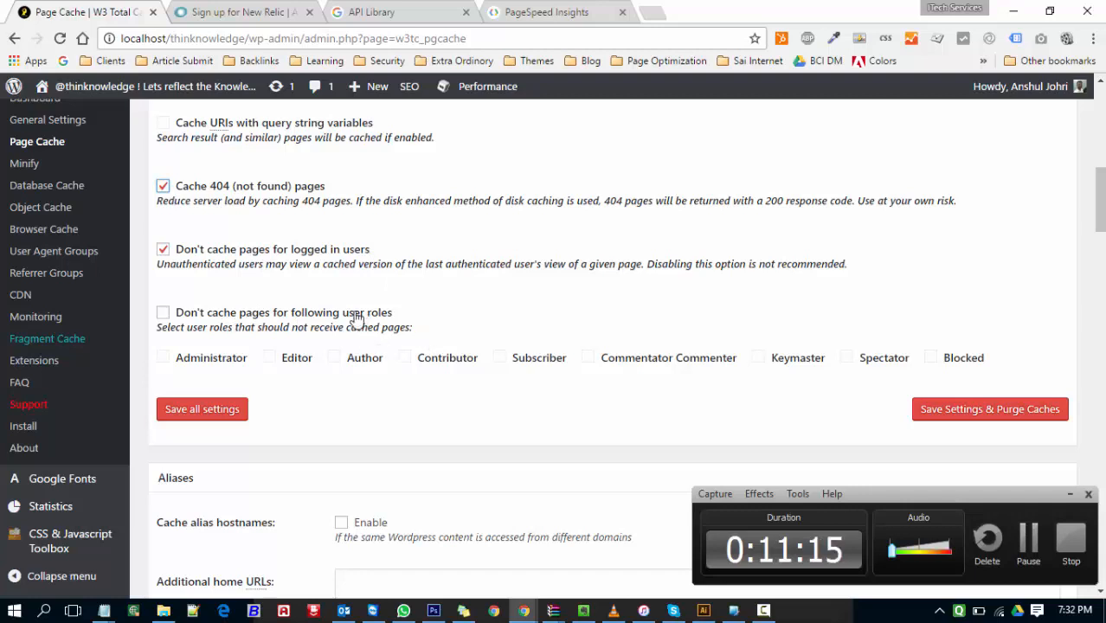
# Turn on role-based exclusion and exclude all user roles from cached pages
pyautogui.click(163, 312)
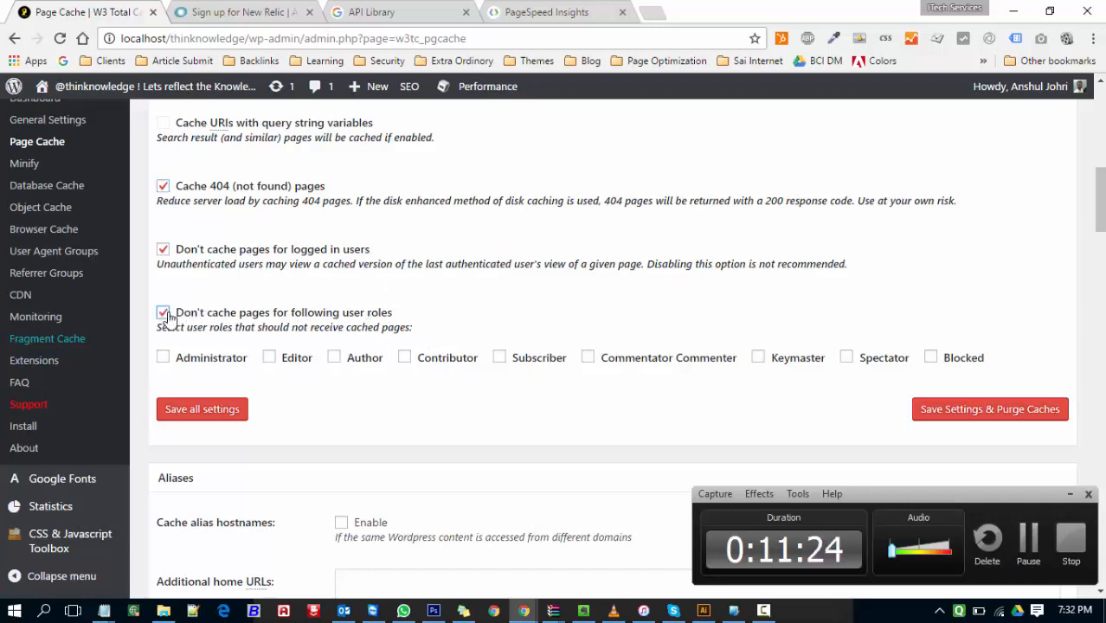
pyautogui.click(269, 357)
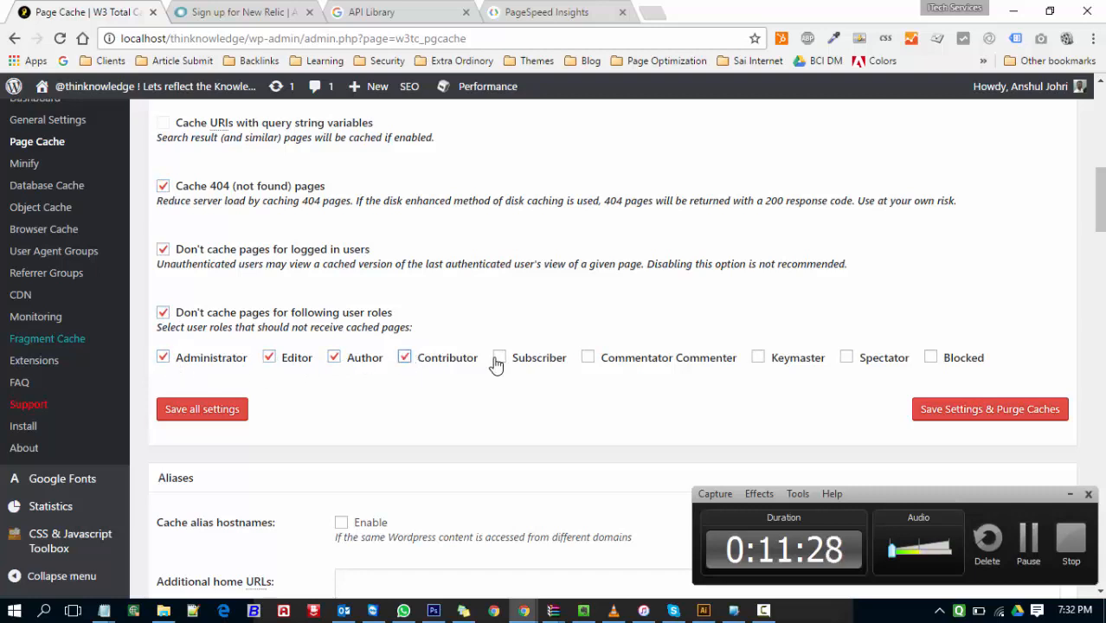
pyautogui.click(499, 357)
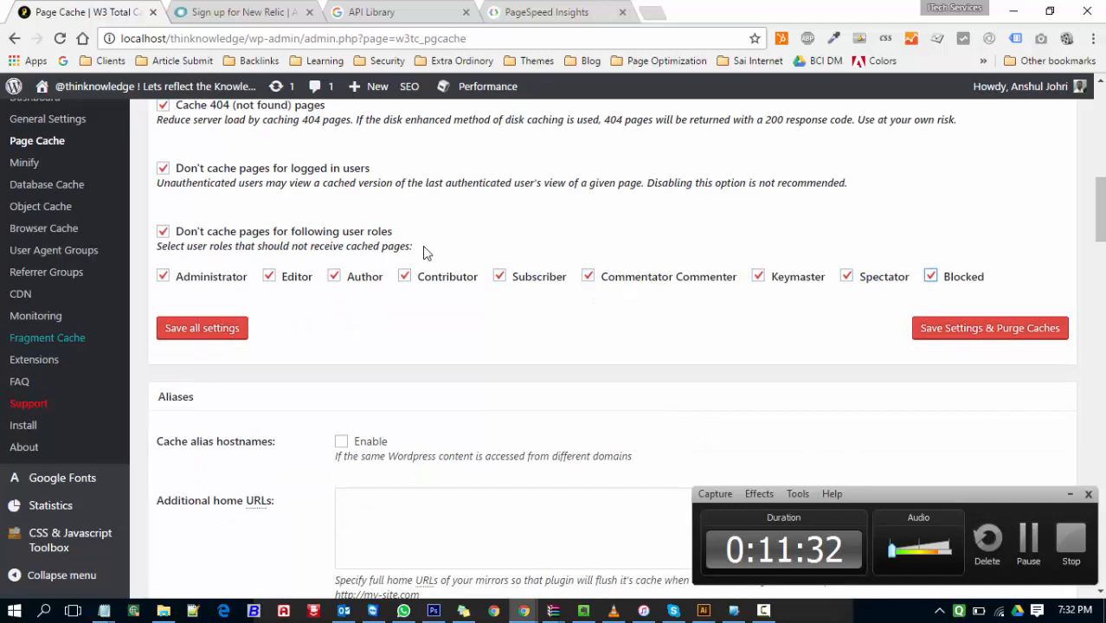
pyautogui.scroll(-3)
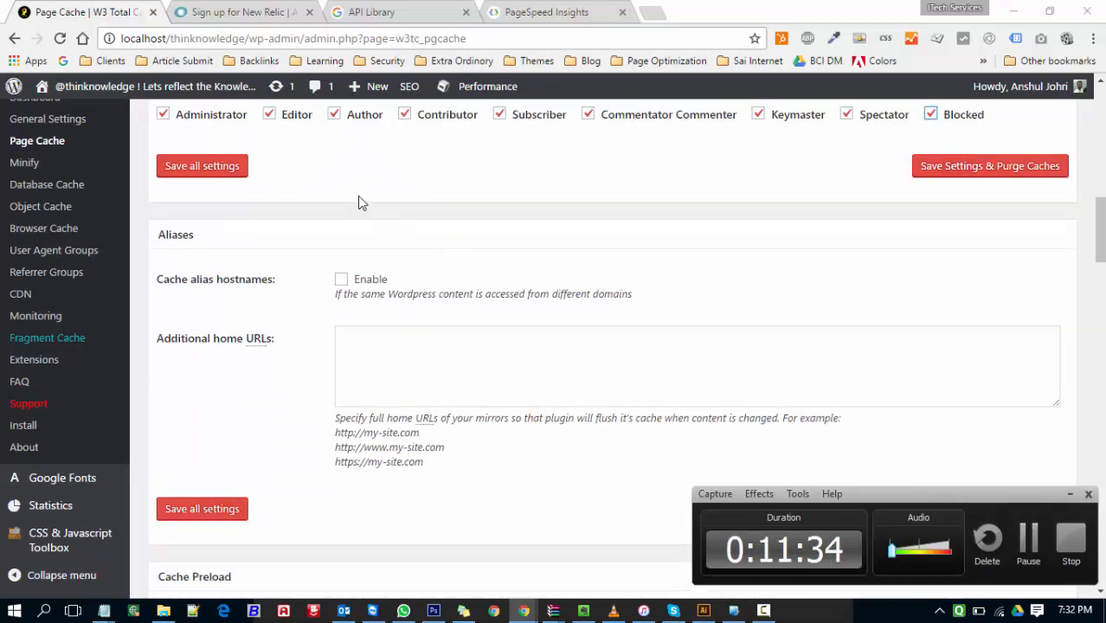
pyautogui.scroll(-3)
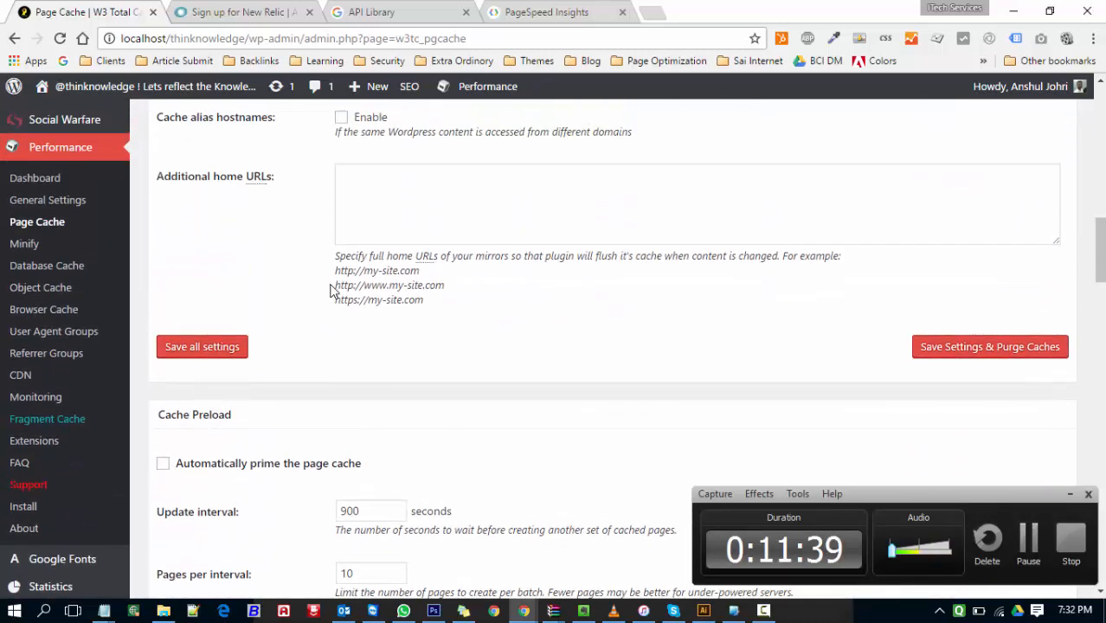
pyautogui.scroll(-3)
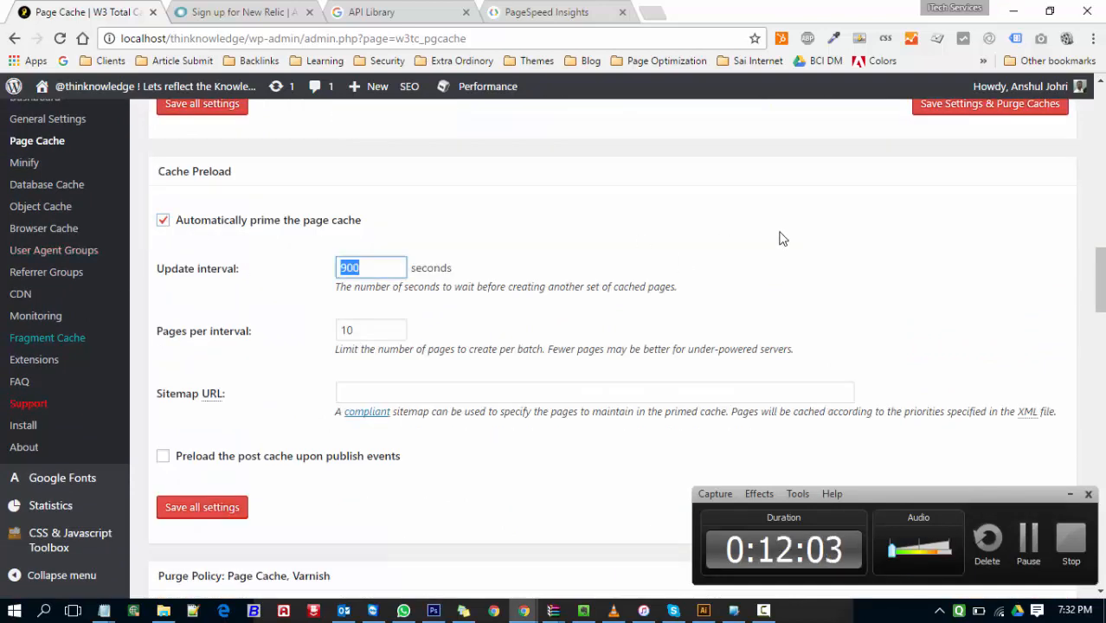
pyautogui.write('18000')
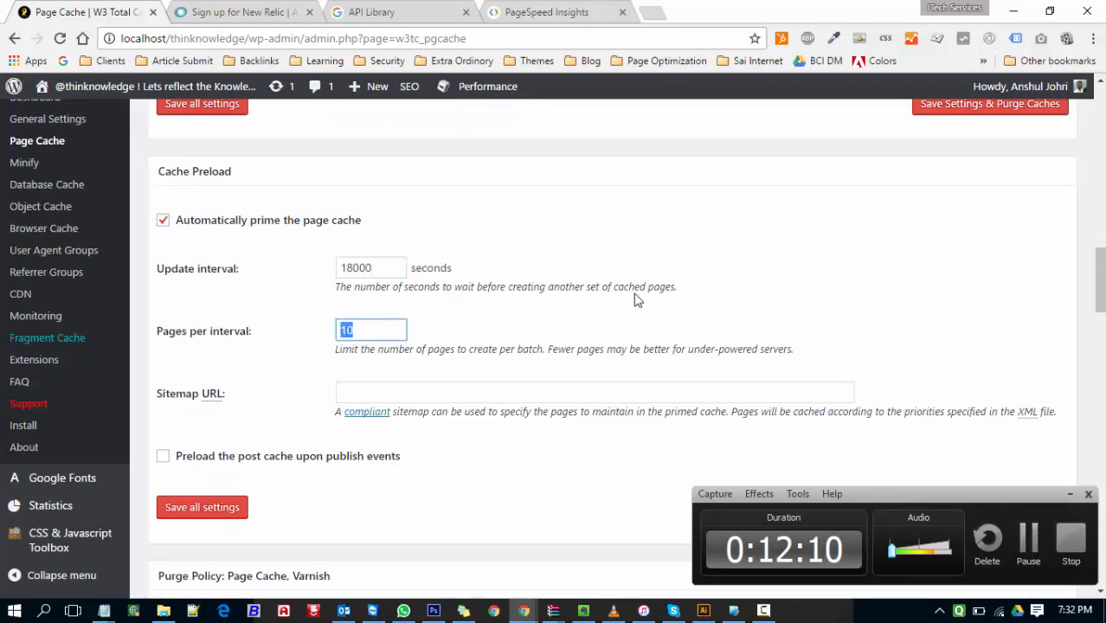
pyautogui.write('www.')
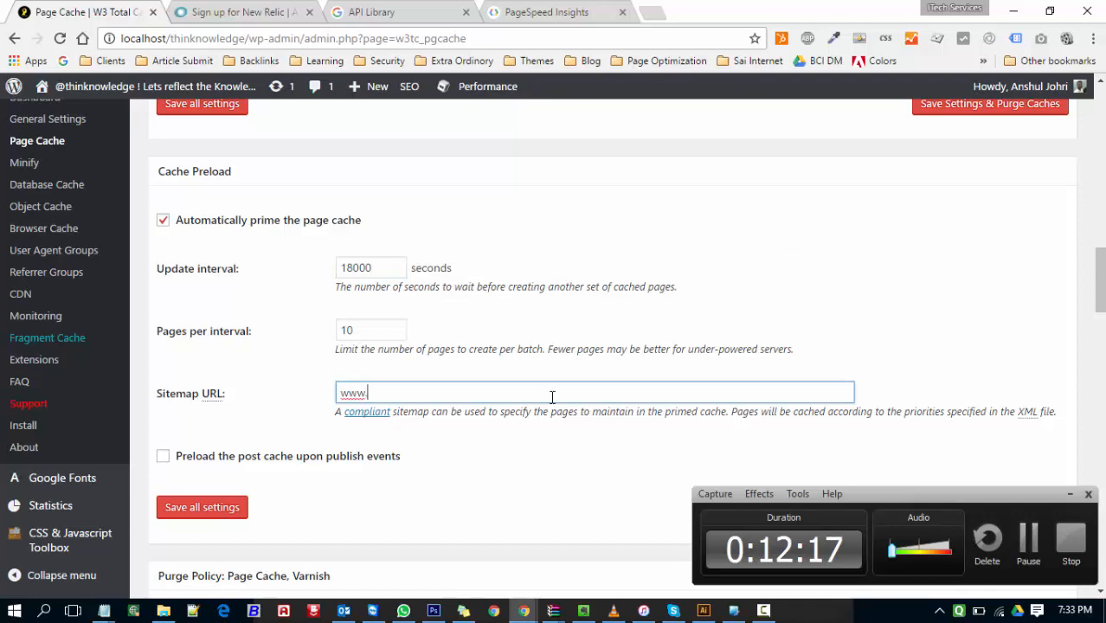
pyautogui.write('thinknowledge.com')
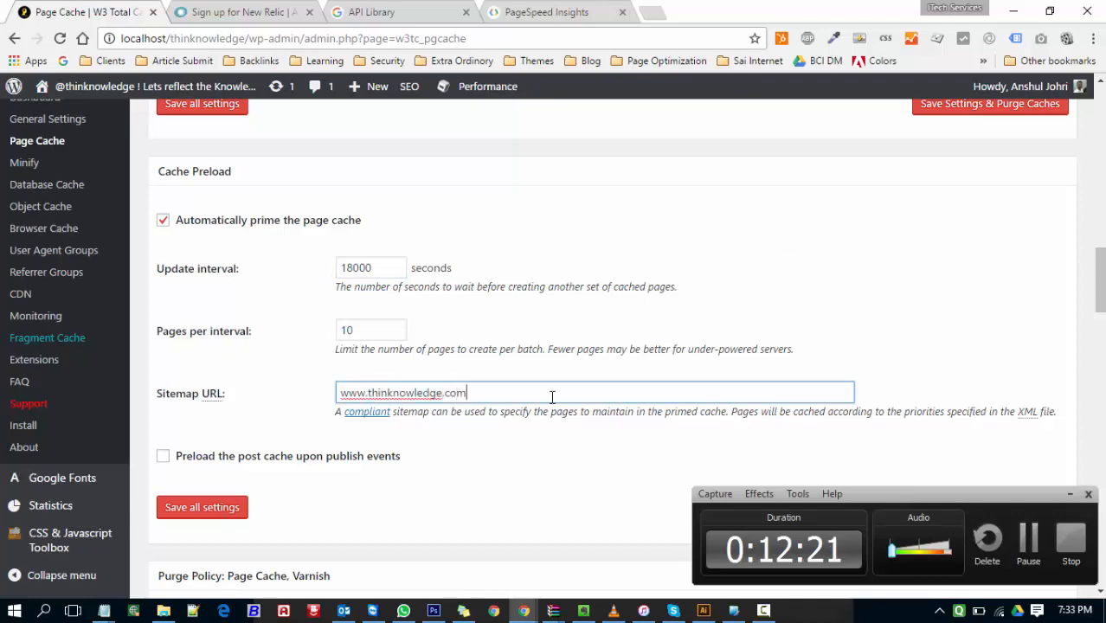
pyautogui.write('/sitemap')
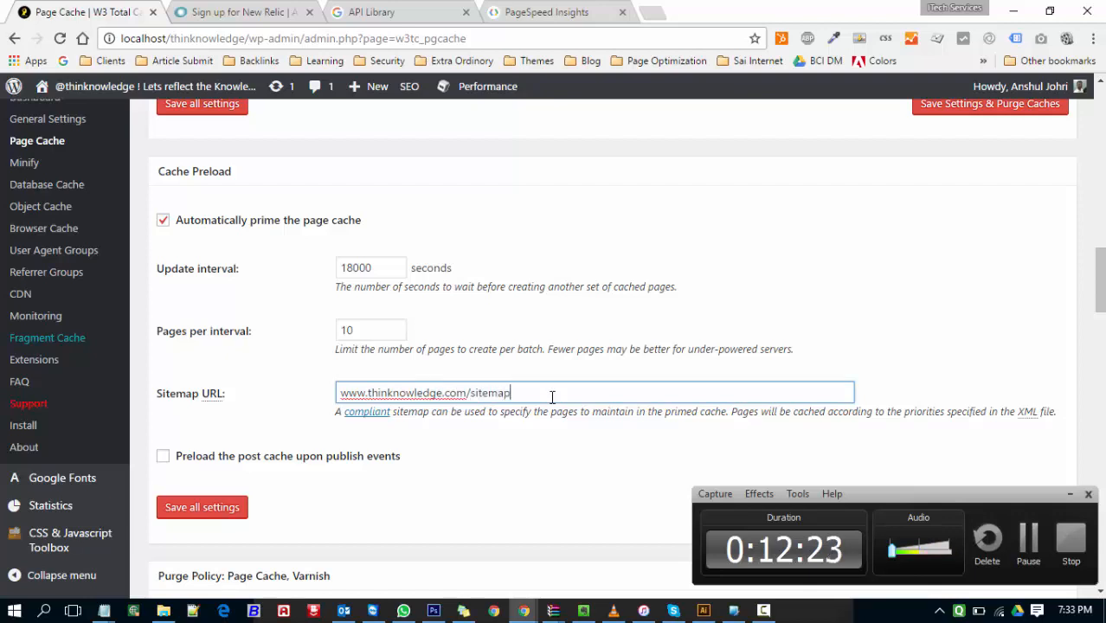
pyautogui.write('_inde')
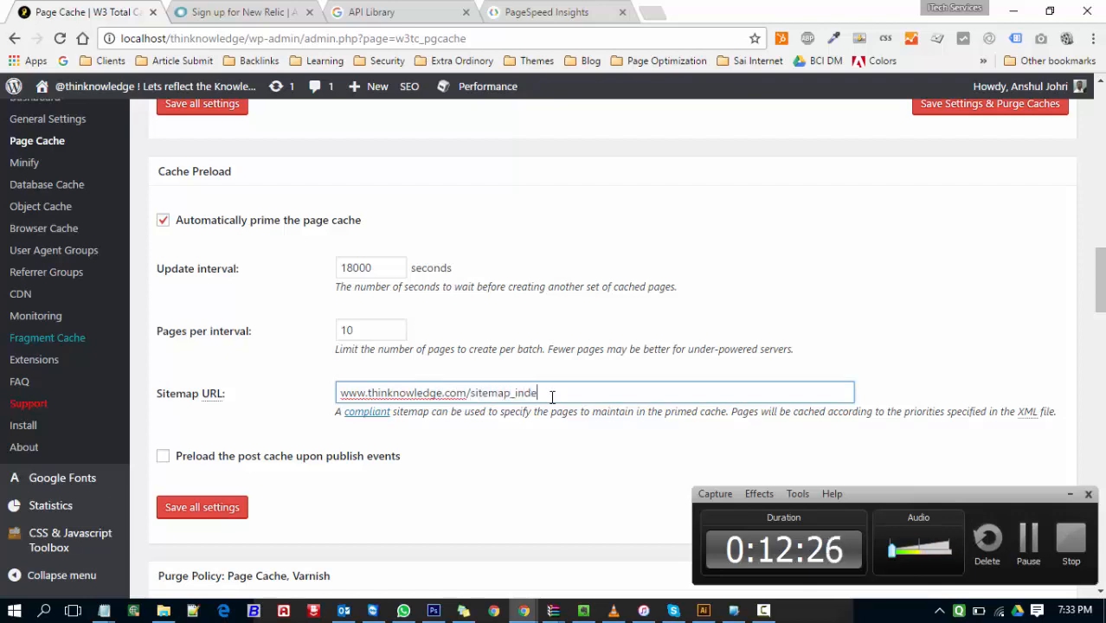
pyautogui.write('x.xml')
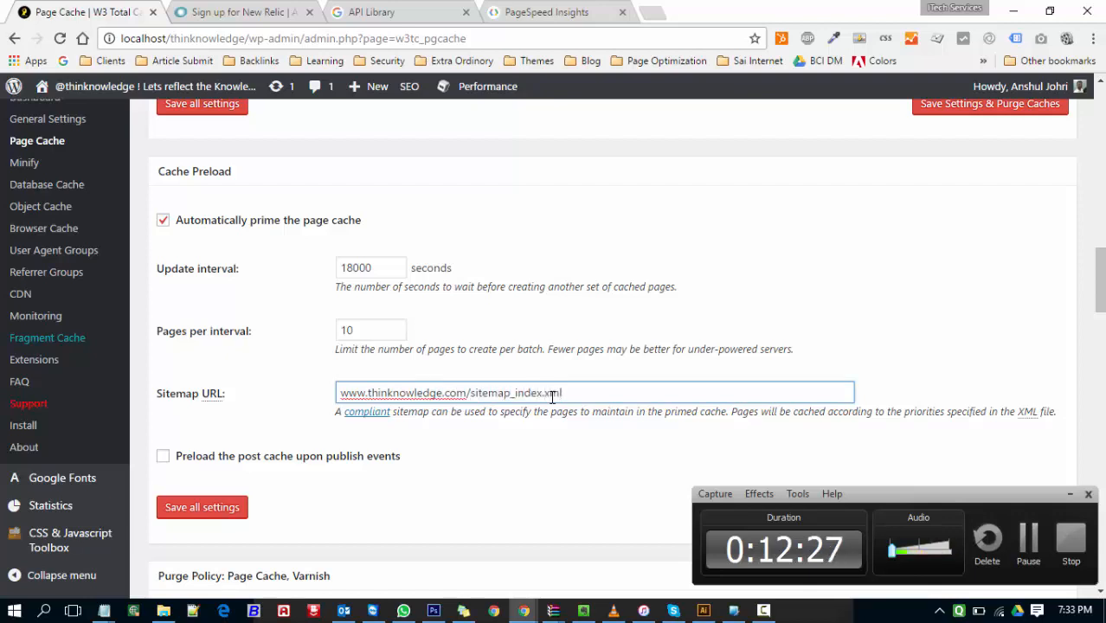
pyautogui.scroll(-3)
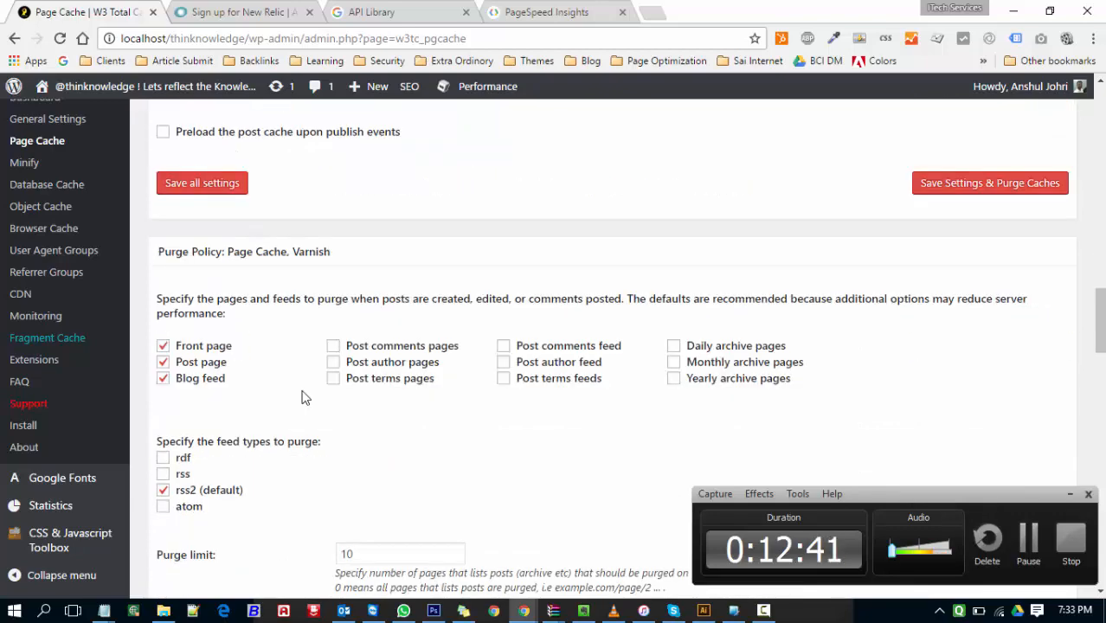
pyautogui.scroll(-3)
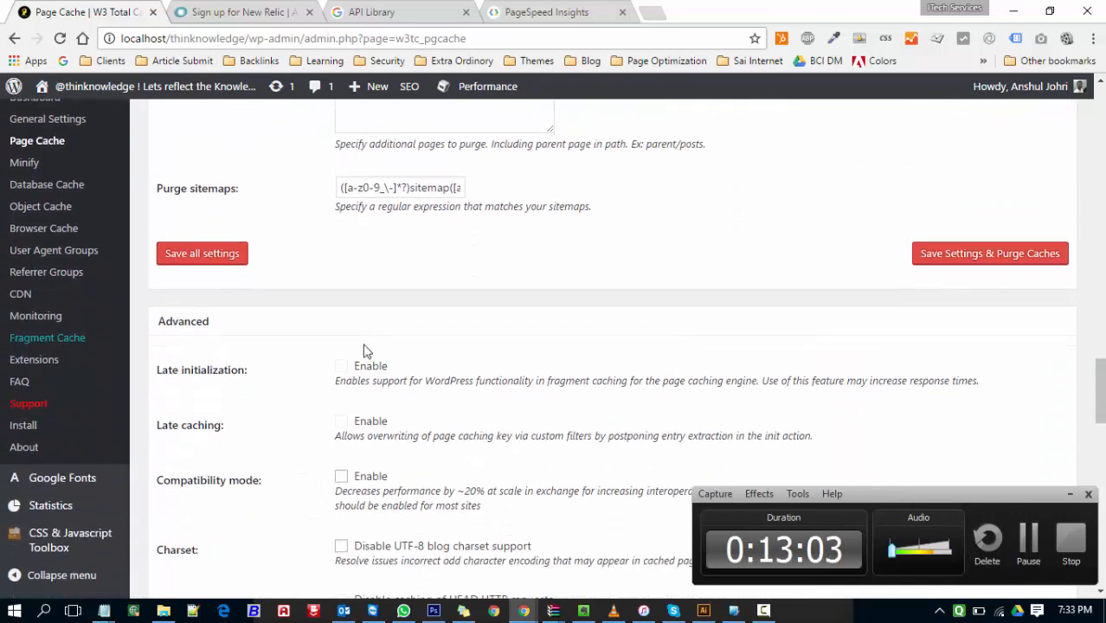
pyautogui.scroll(-3)
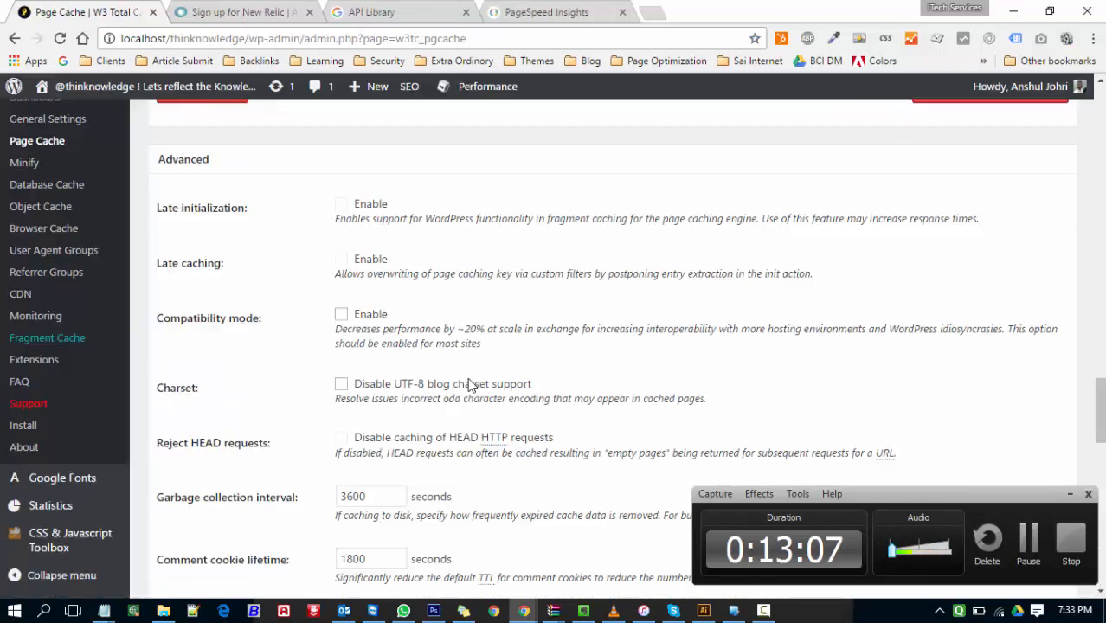
pyautogui.scroll(-3)
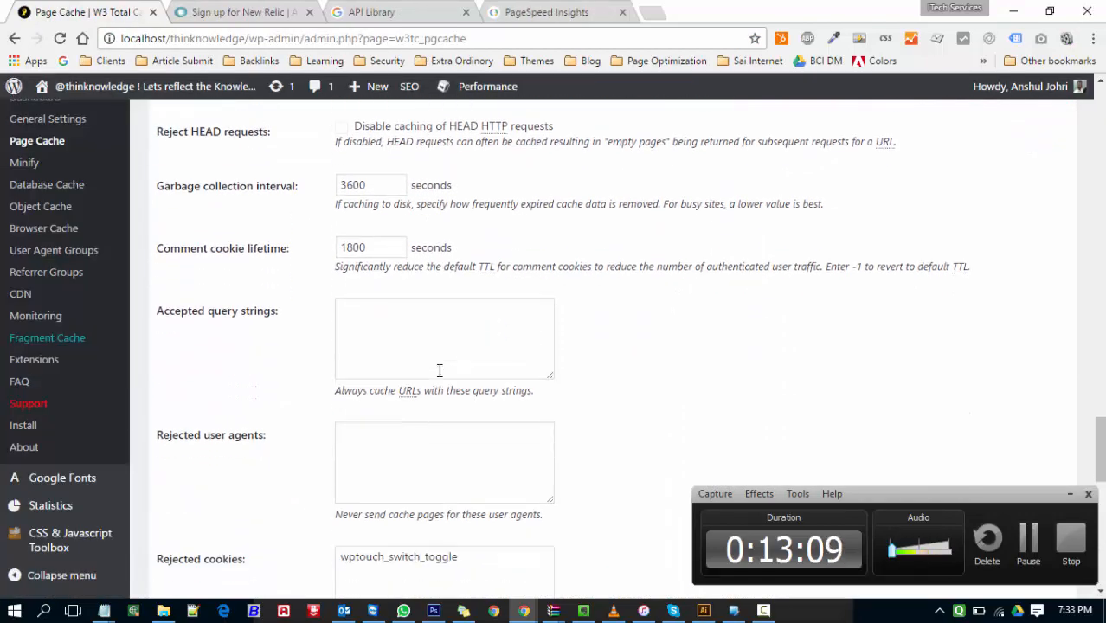
pyautogui.scroll(-3)
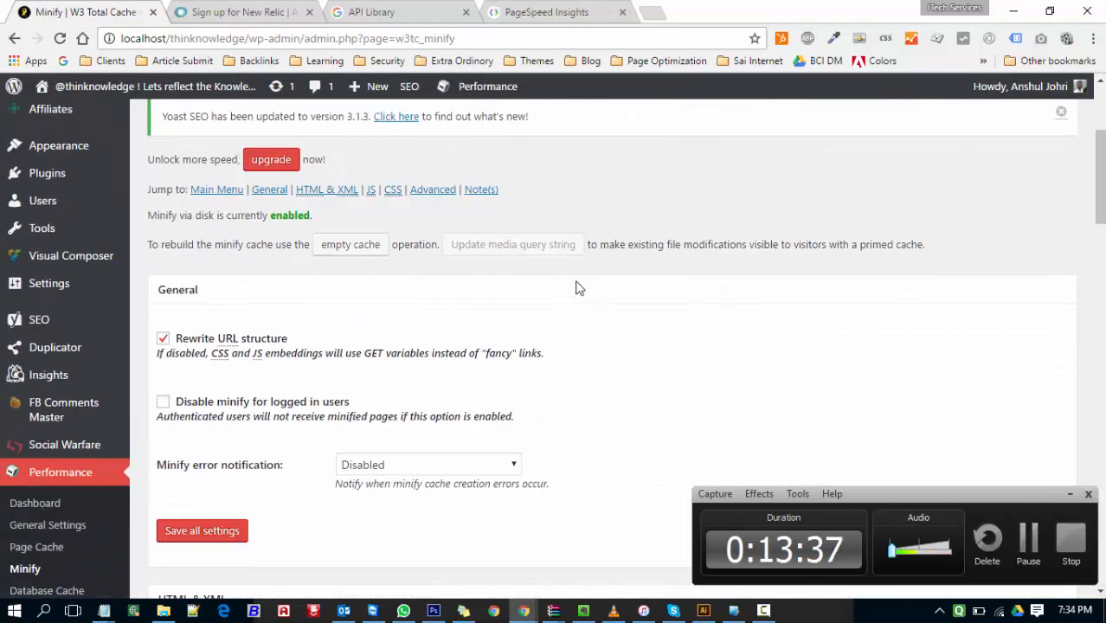
# Set the Minify error notification option to Admin Notification
pyautogui.scroll(-3)
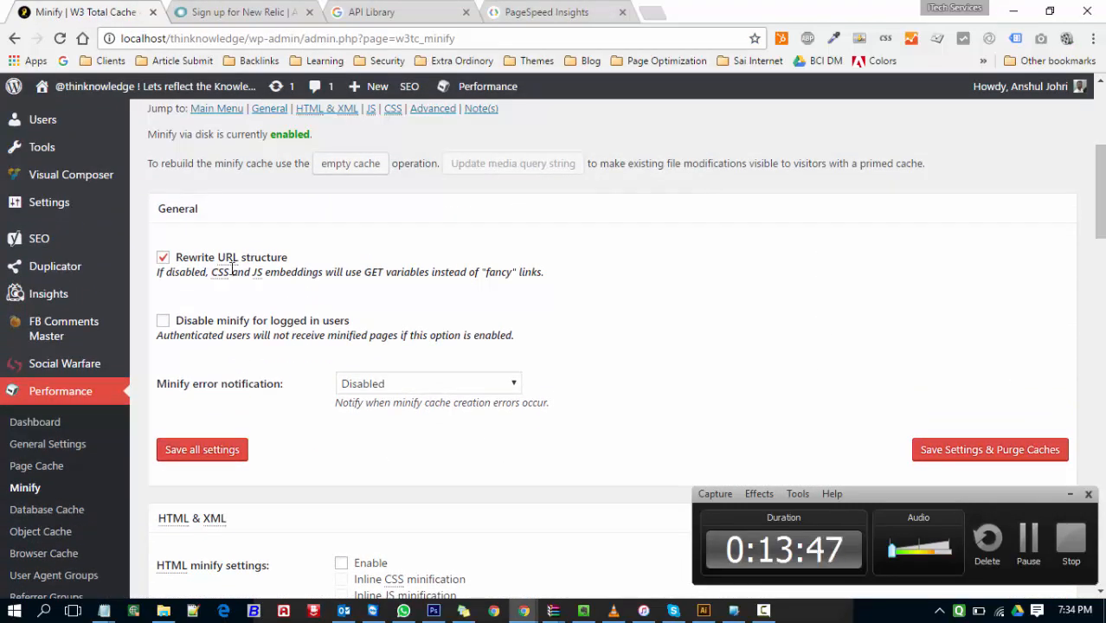
pyautogui.scroll(-3)
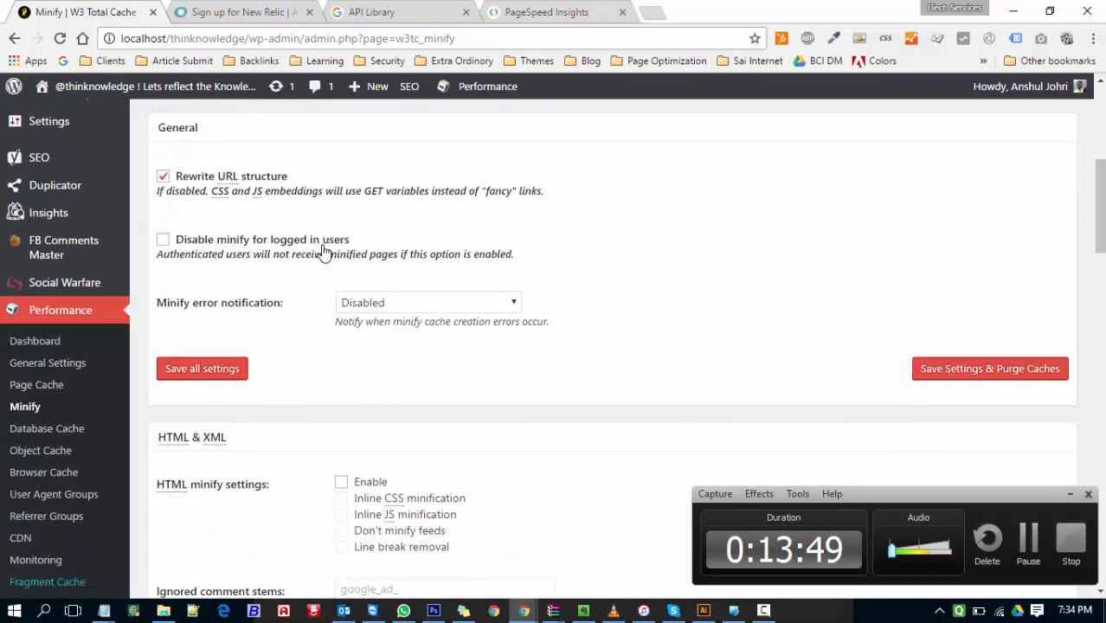
pyautogui.click(428, 302)
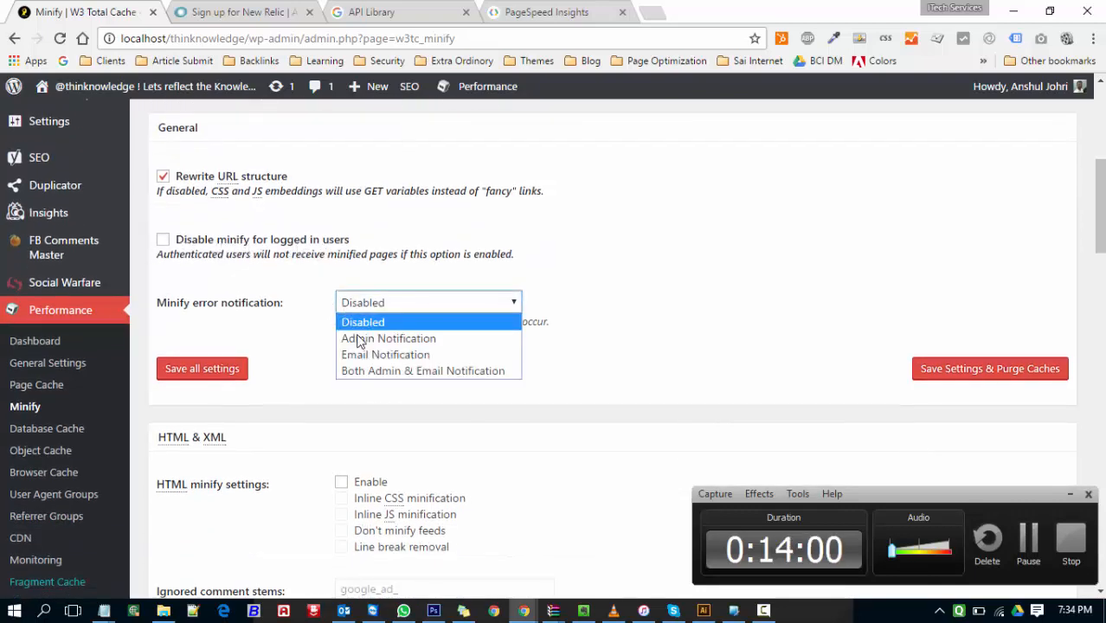
pyautogui.click(388, 338)
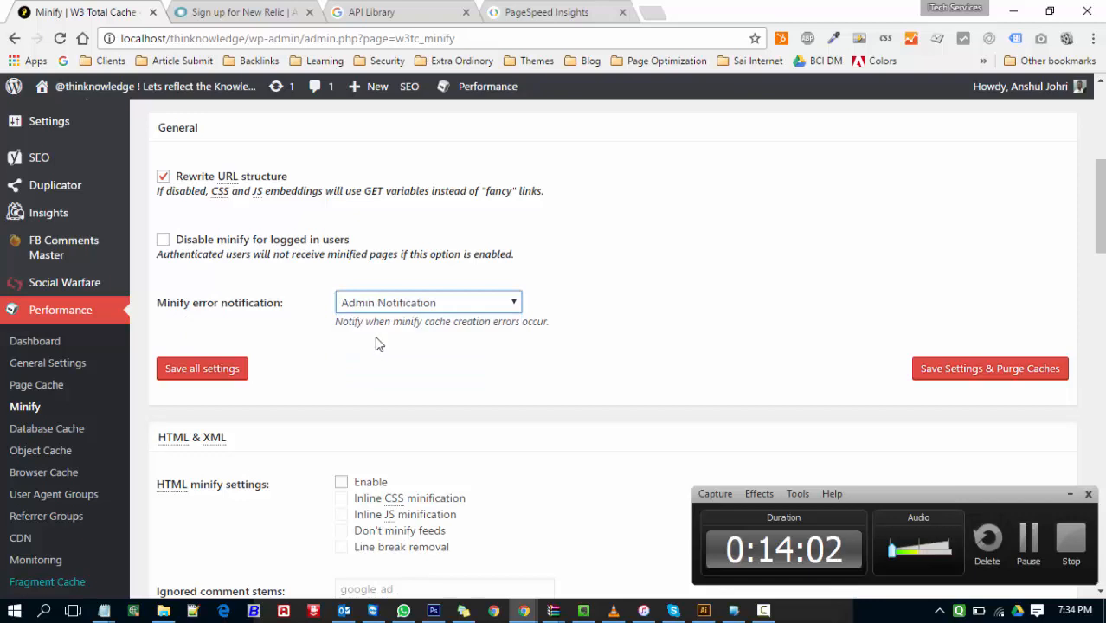
pyautogui.moveTo(264, 338)
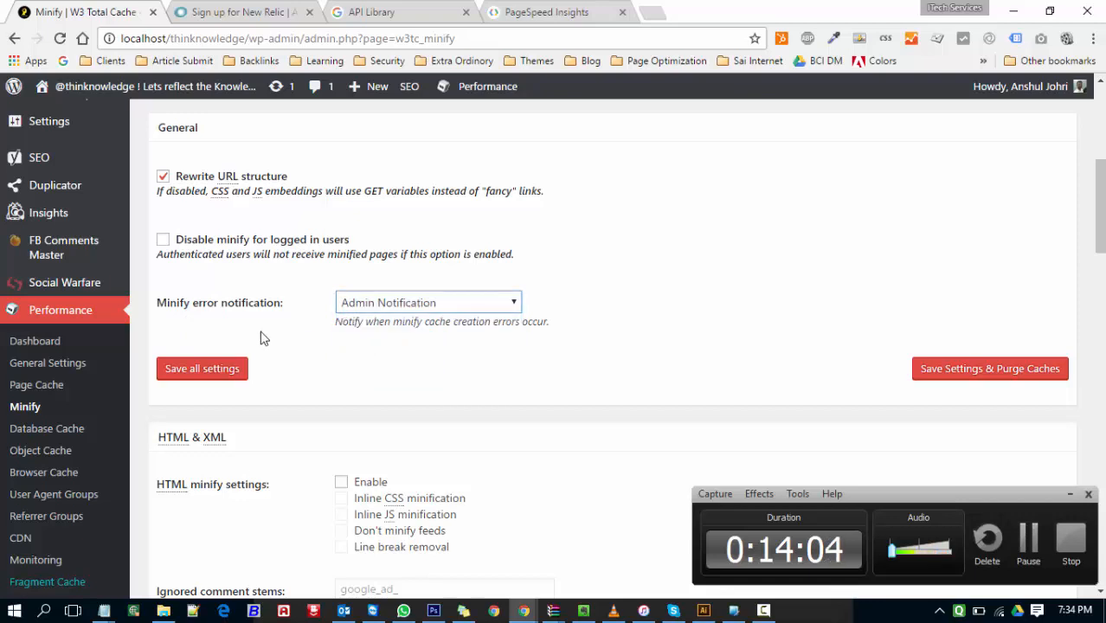
pyautogui.scroll(-3)
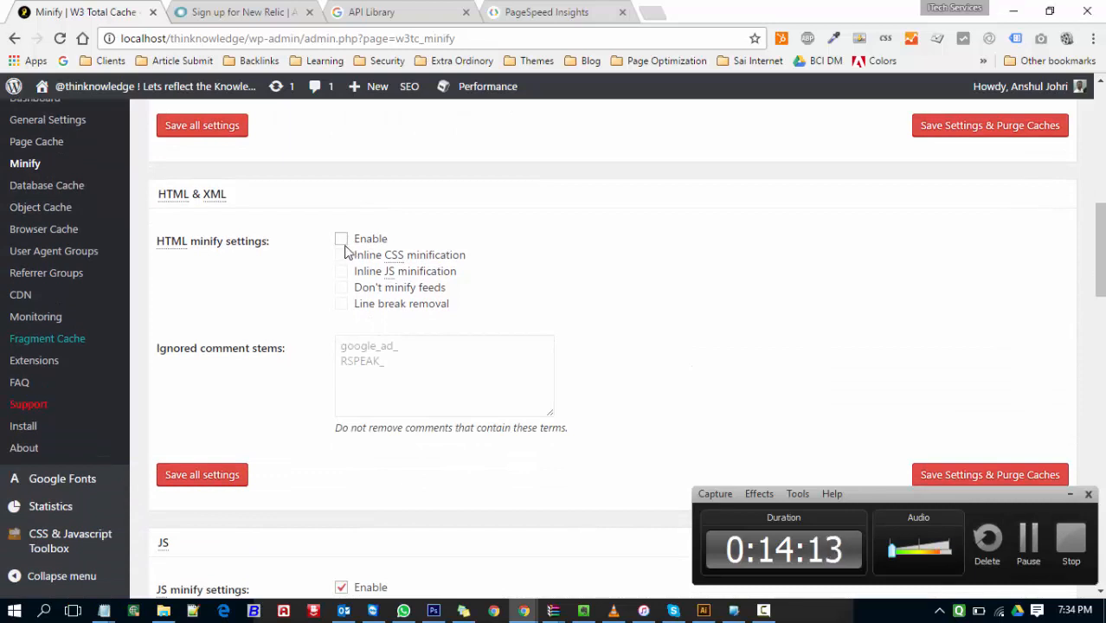
# Turn on HTML minification and its options
pyautogui.click(341, 238)
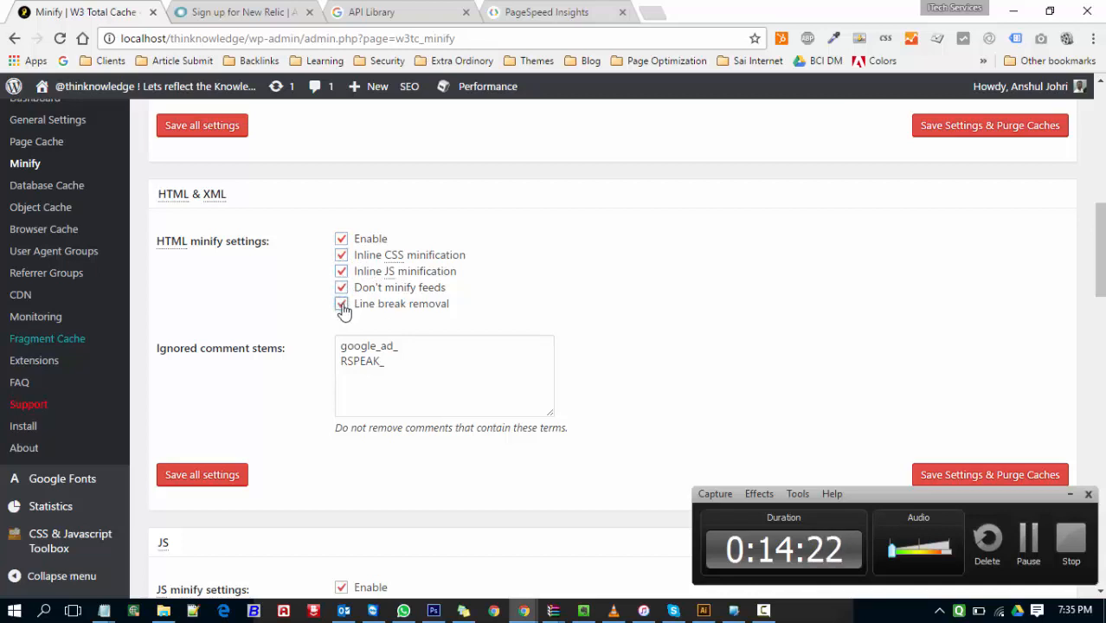
pyautogui.scroll(-3)
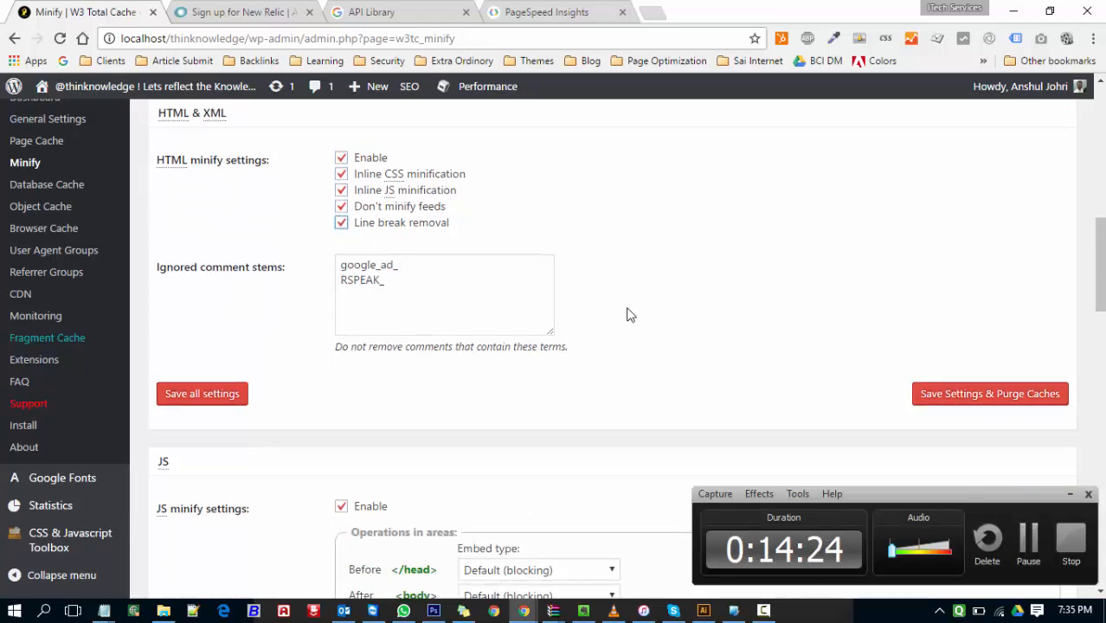
pyautogui.scroll(-3)
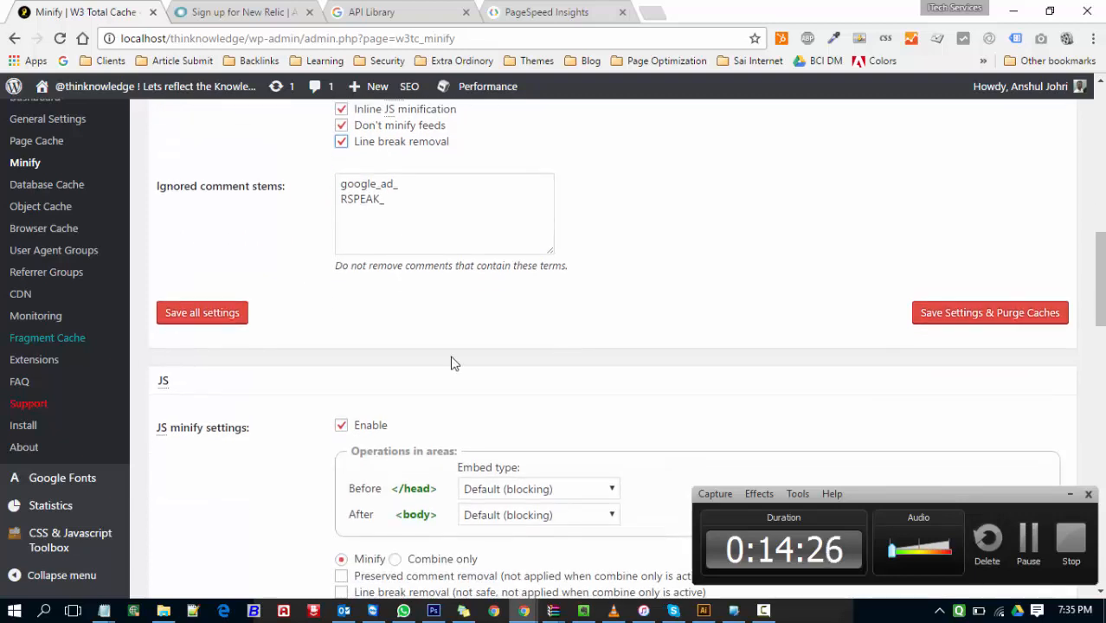
pyautogui.scroll(-3)
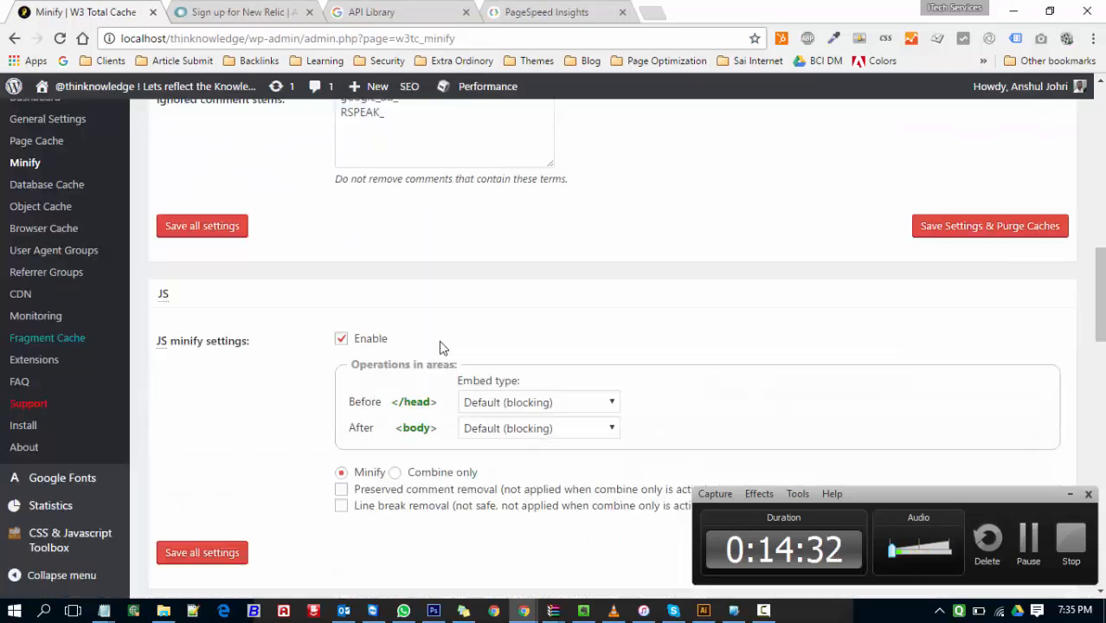
pyautogui.scroll(-3)
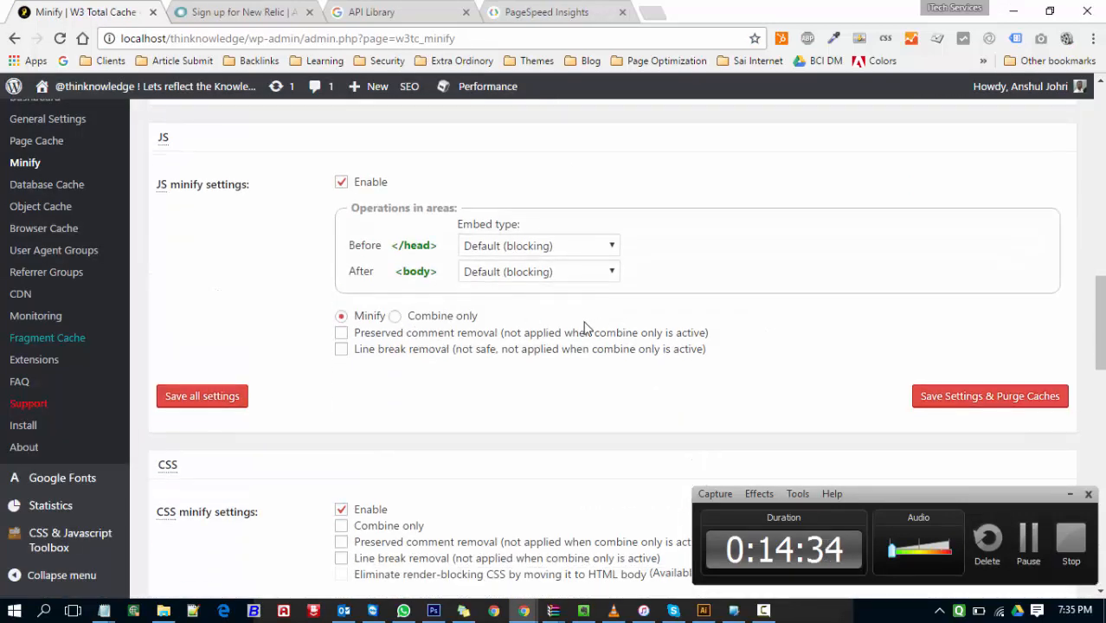
# Set the JS before </head> embed type to Non-blocking using async, then review CSS options
pyautogui.click(537, 244)
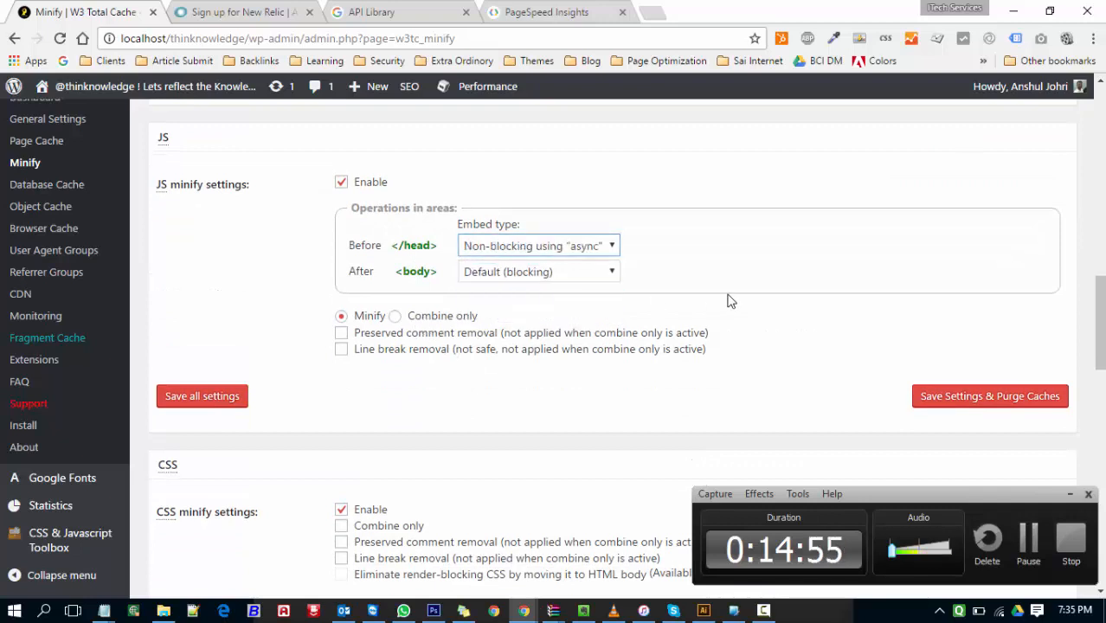
pyautogui.click(537, 272)
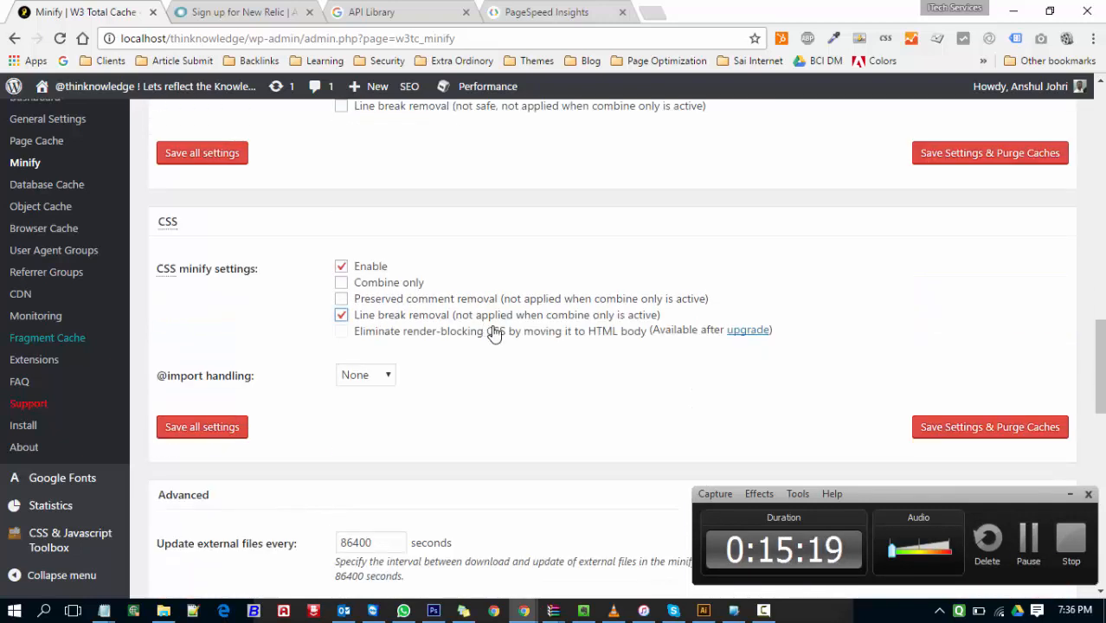
pyautogui.click(364, 375)
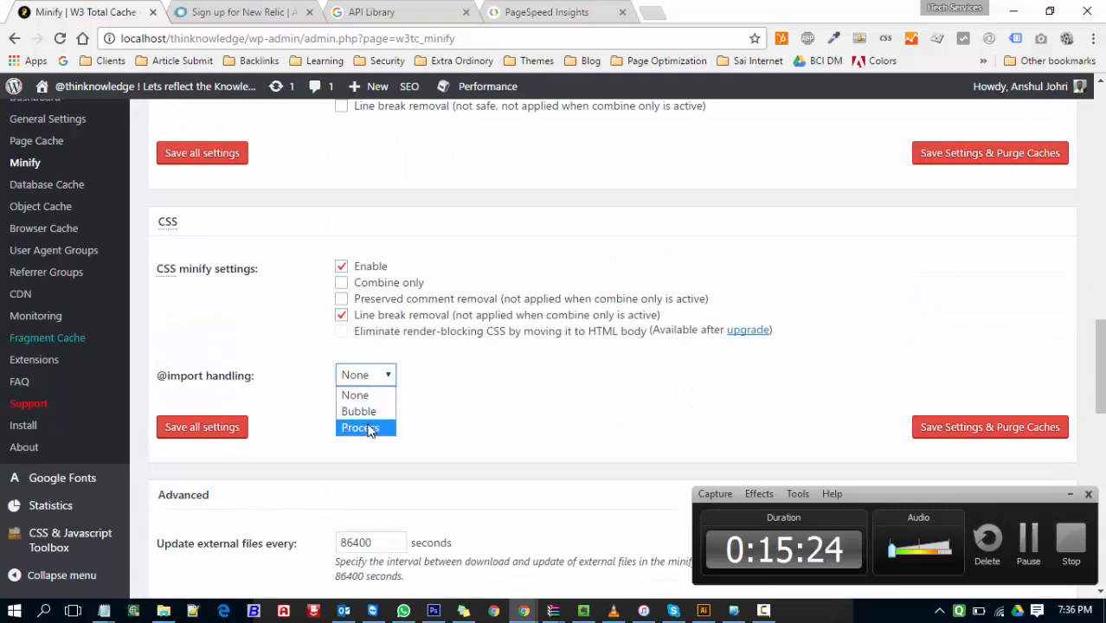
pyautogui.scroll(-3)
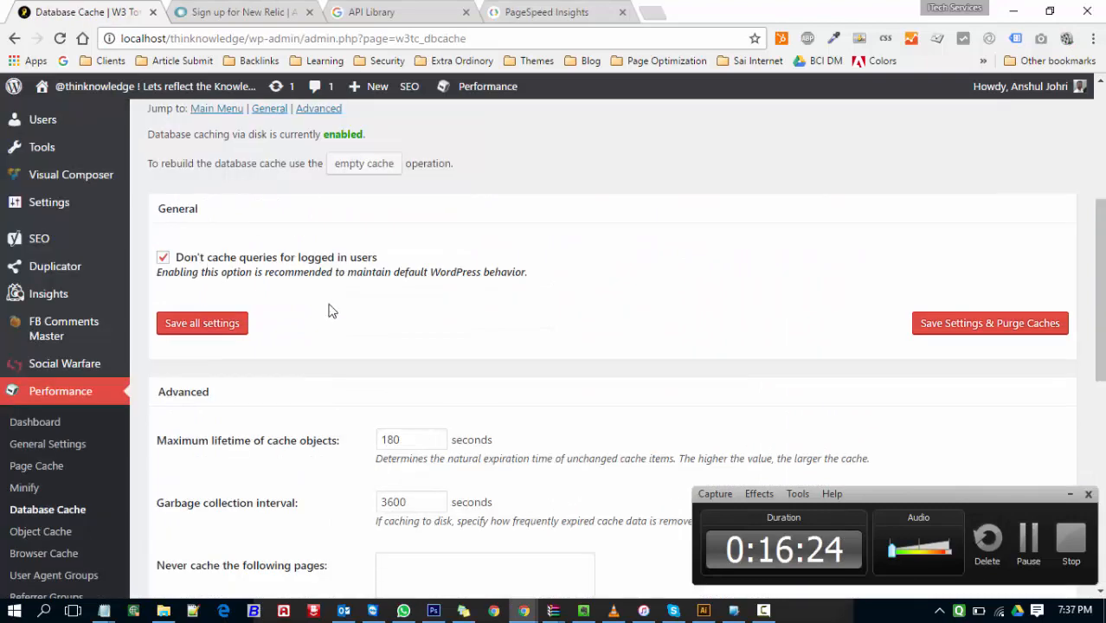
pyautogui.scroll(-3)
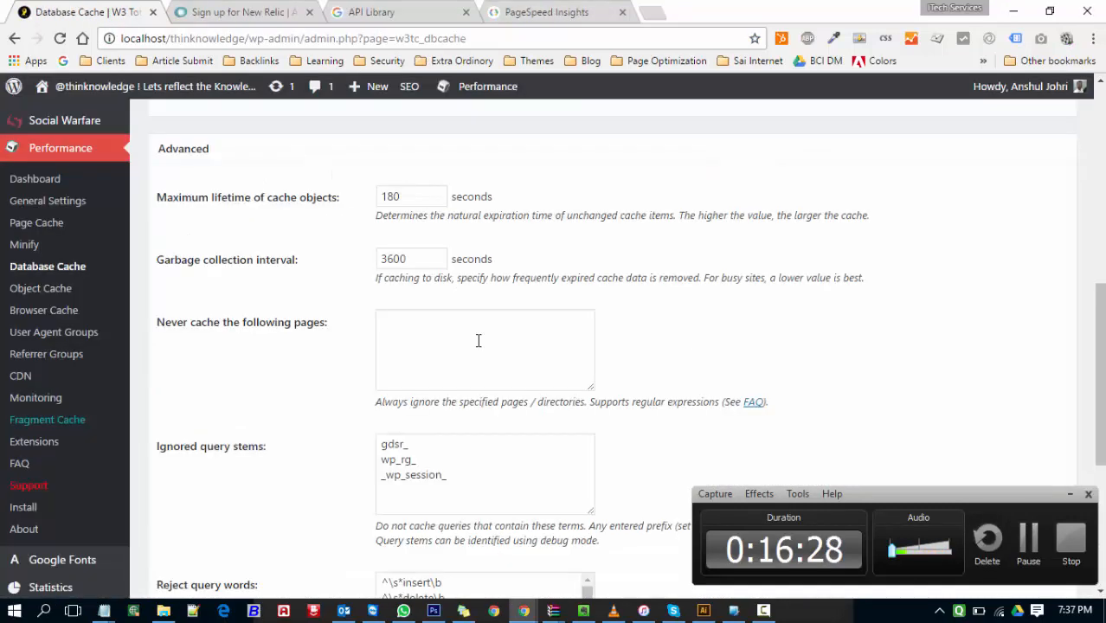
pyautogui.scroll(-3)
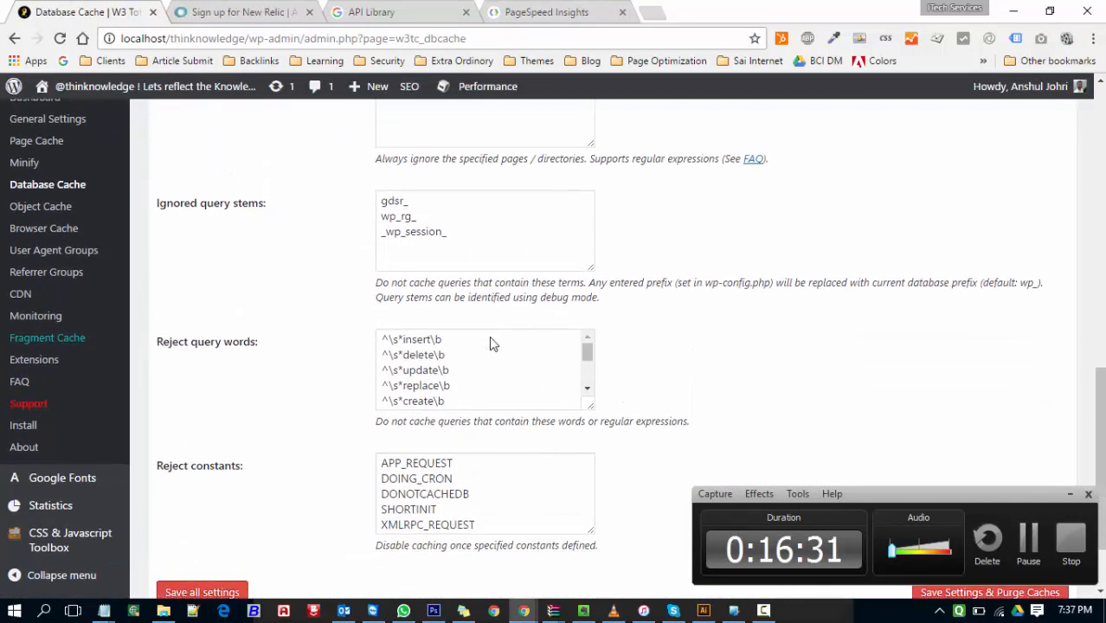